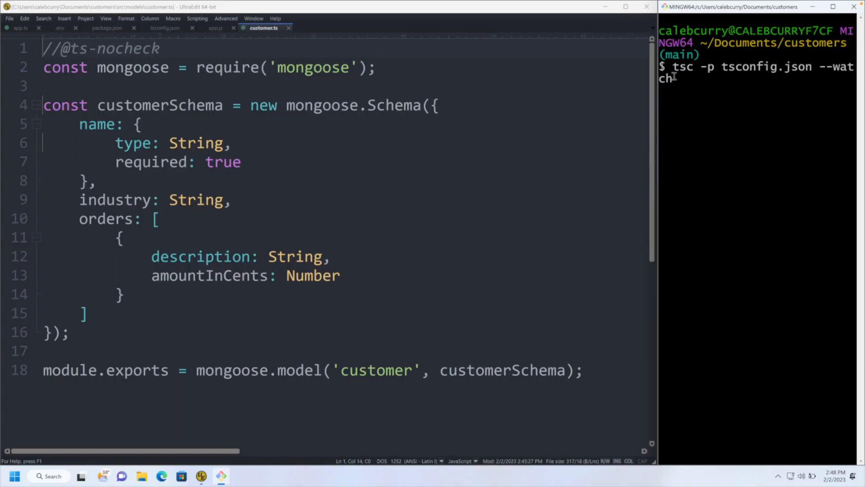
# Add a "watch" script running tsc -p tsconfig.json --watch to package.json and start it
pyautogui.rightClick(695, 81)
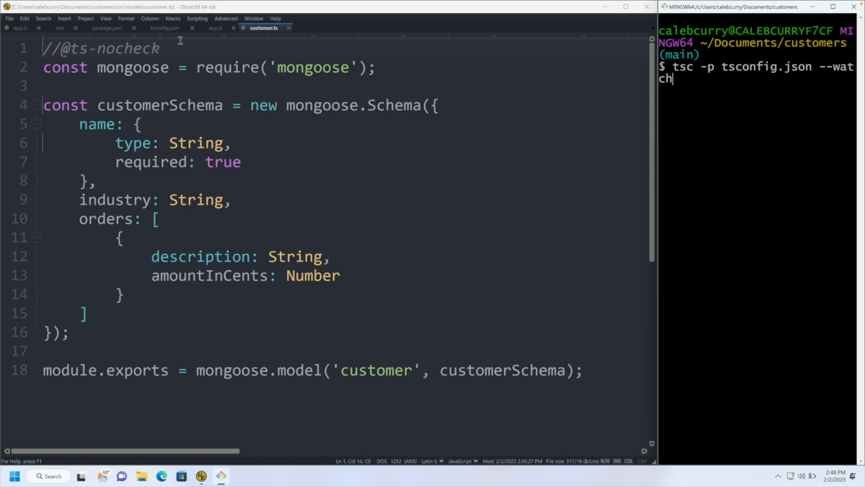
pyautogui.click(103, 28)
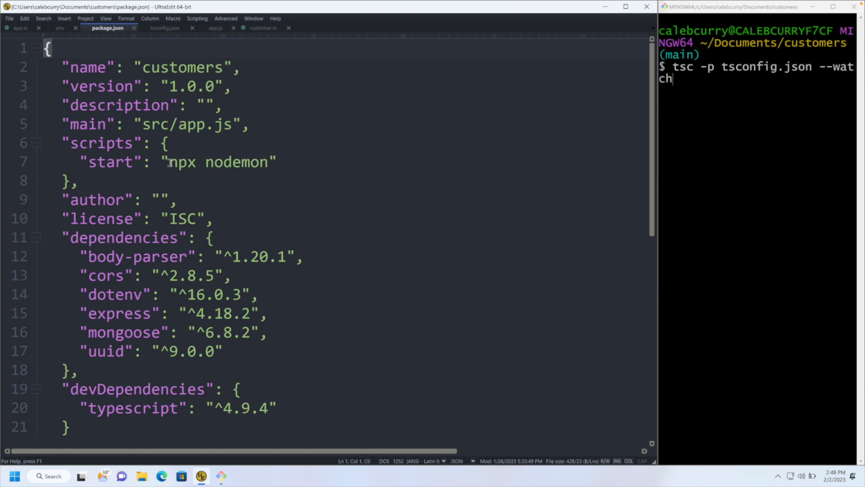
pyautogui.moveTo(289, 168)
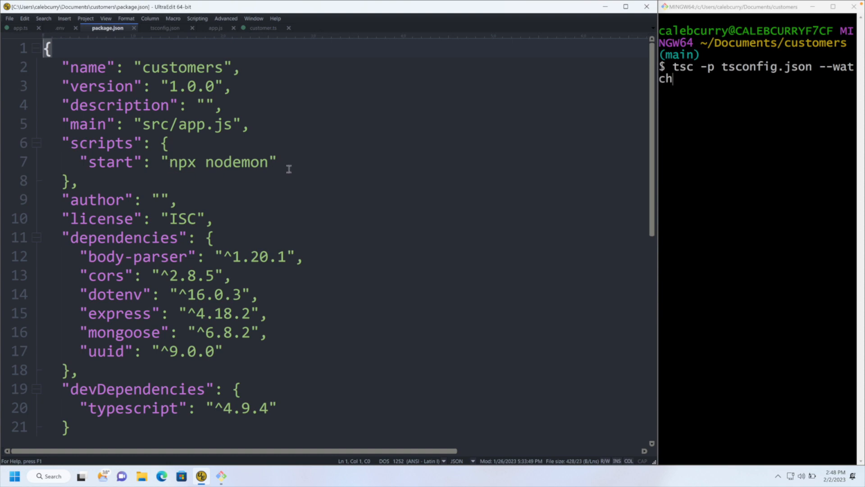
pyautogui.write(',')
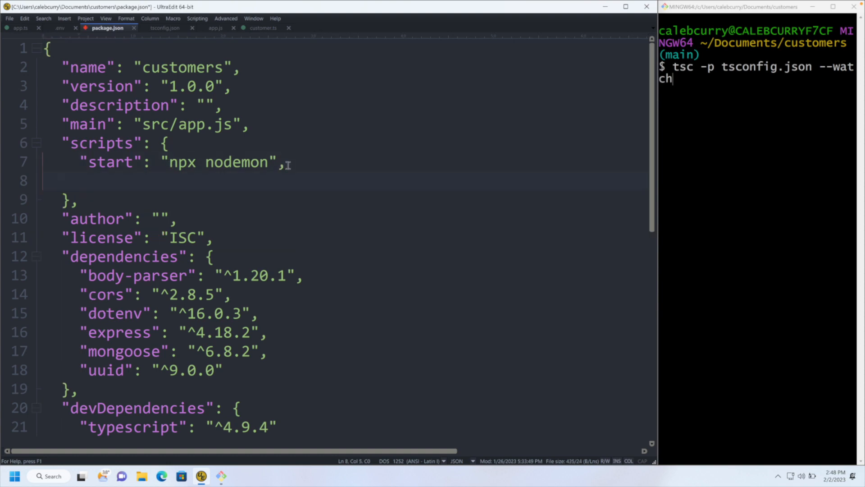
pyautogui.write('""')
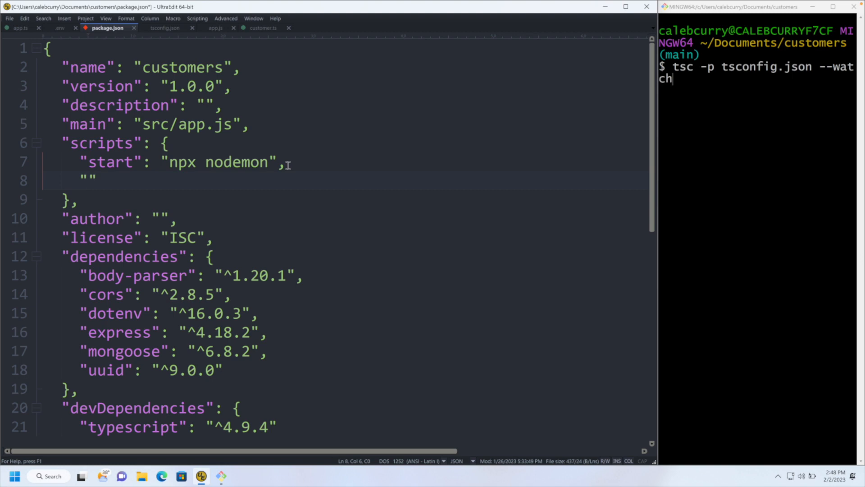
pyautogui.write('watch":')
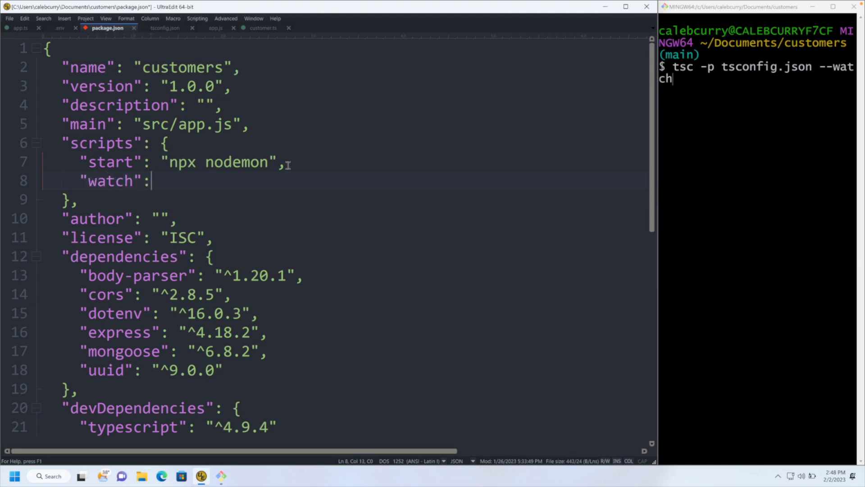
pyautogui.write('""')
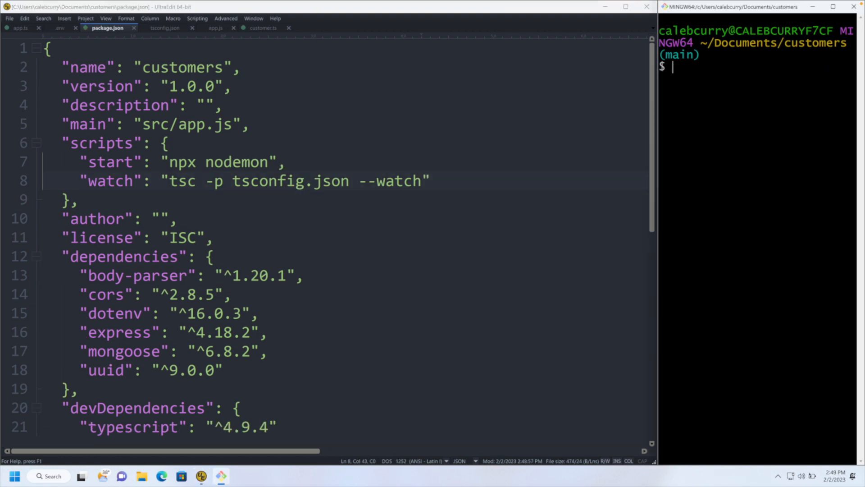
pyautogui.press('Enter')
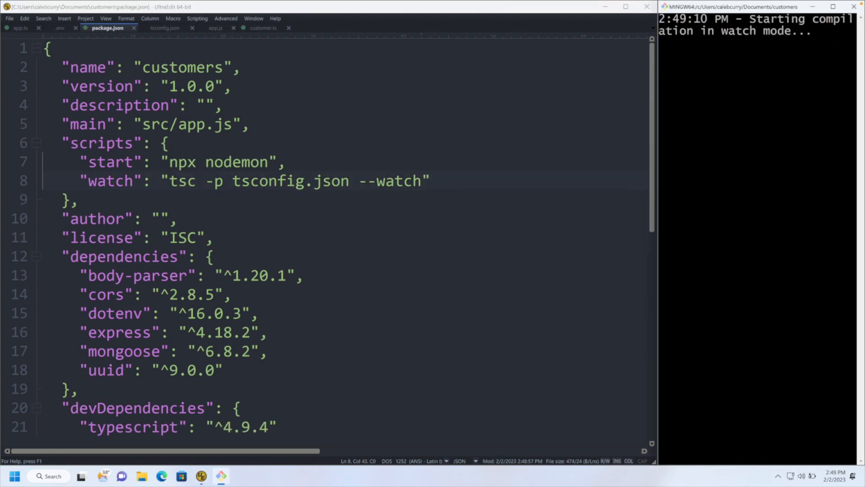
pyautogui.moveTo(768, 85)
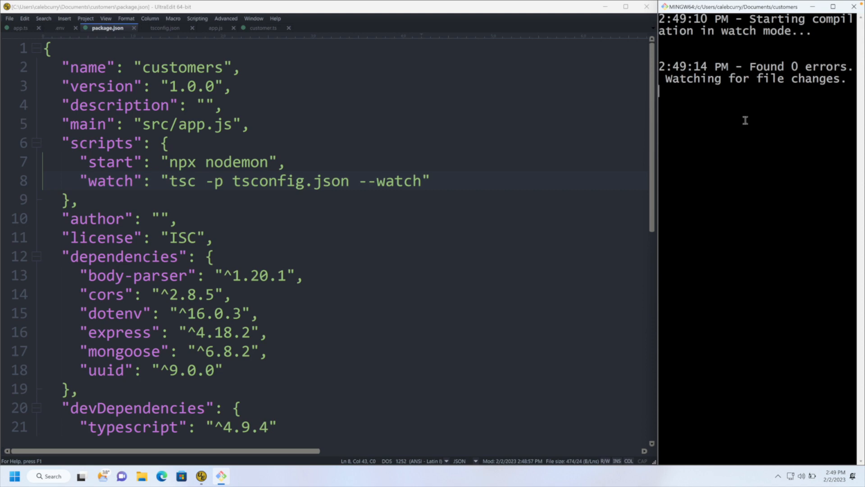
pyautogui.moveTo(728, 188)
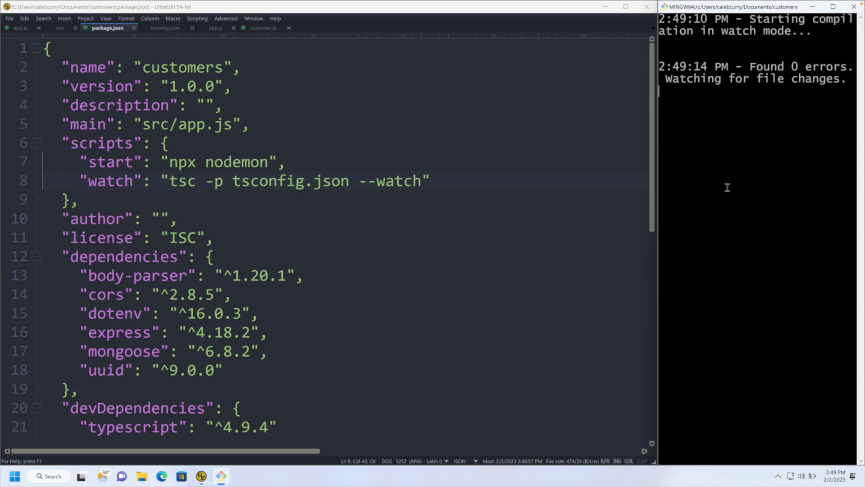
pyautogui.moveTo(739, 167)
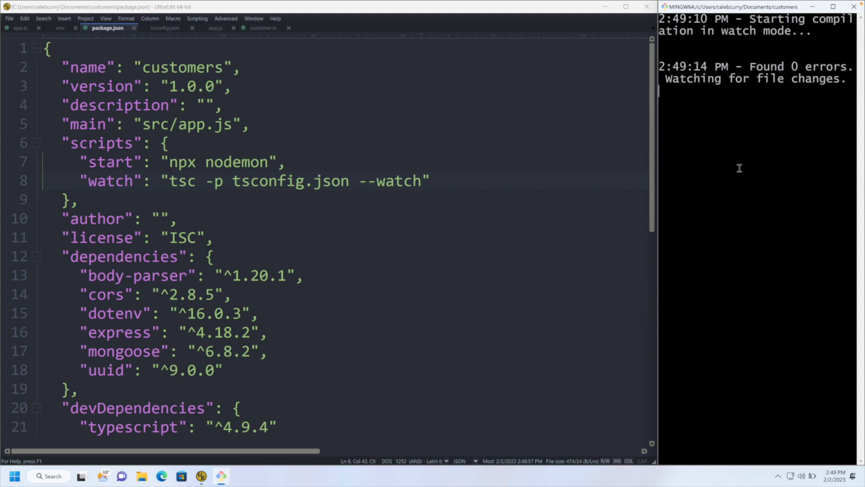
# Run npm run start in the terminal to launch nodemon
pyautogui.write('npm run start')
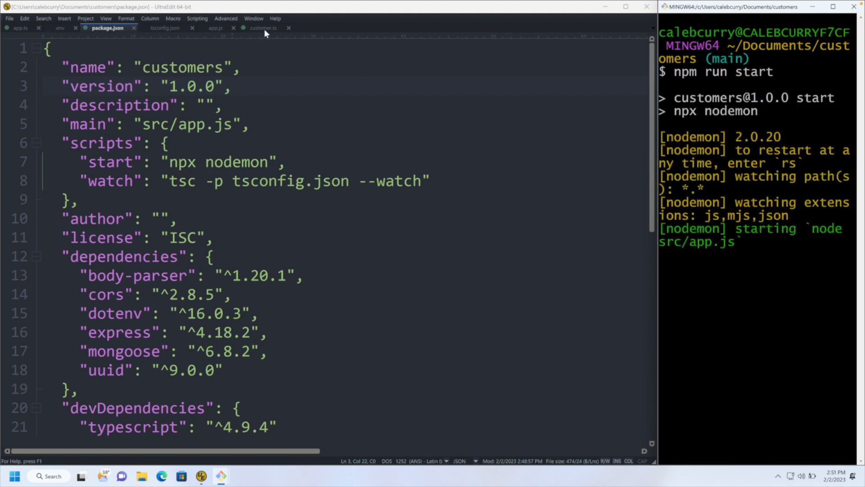
pyautogui.click(263, 28)
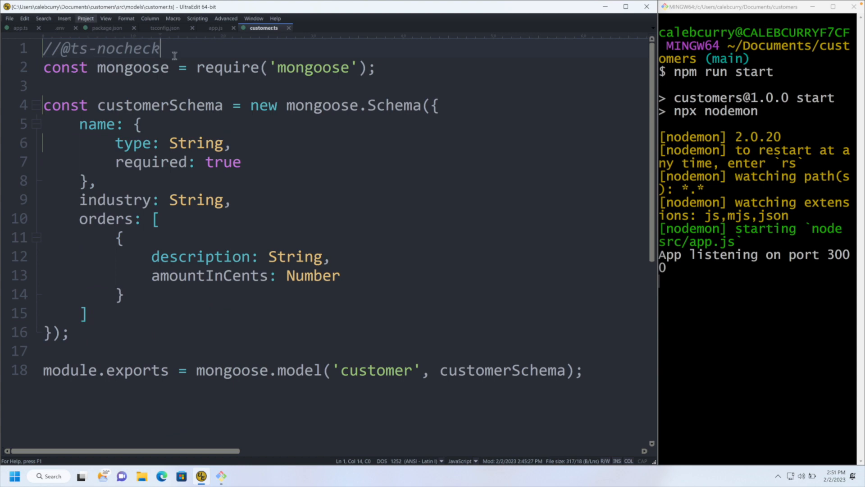
pyautogui.press('Ctrl+Shift+K')
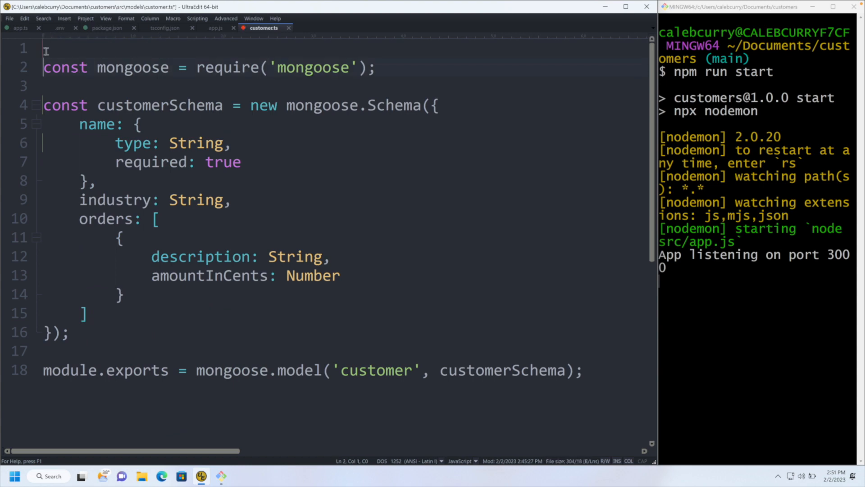
pyautogui.press('Backspace')
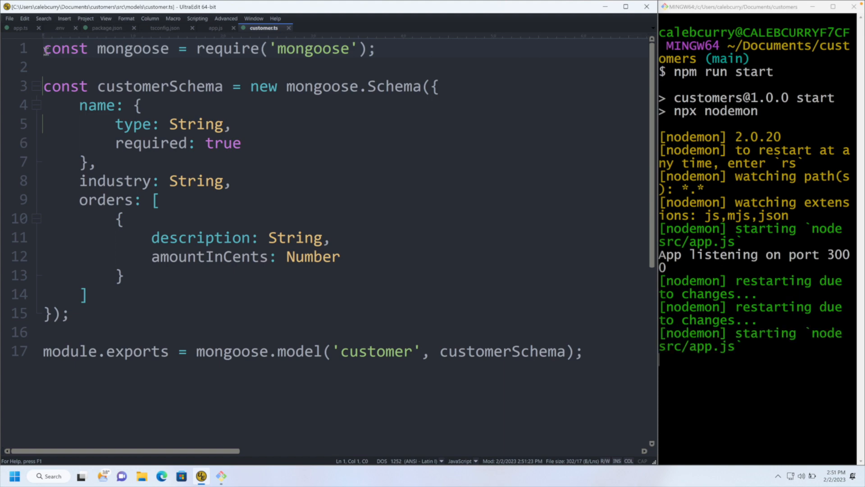
pyautogui.press('Alt+Tab')
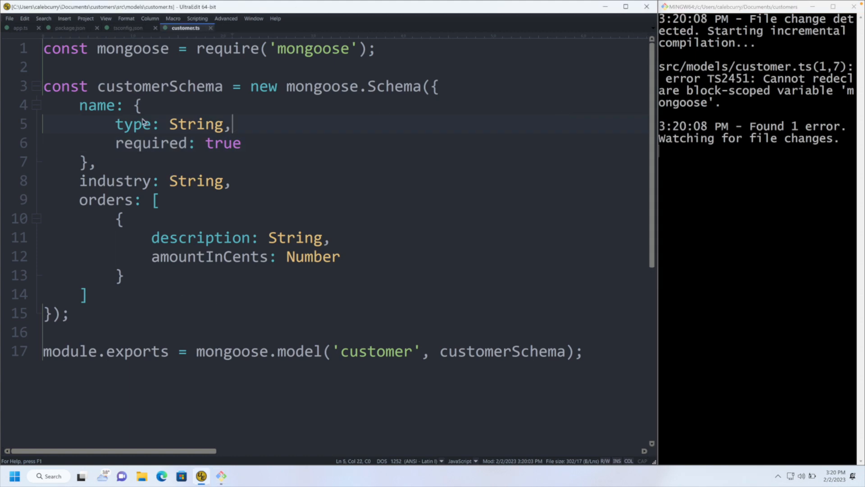
pyautogui.moveTo(450, 85)
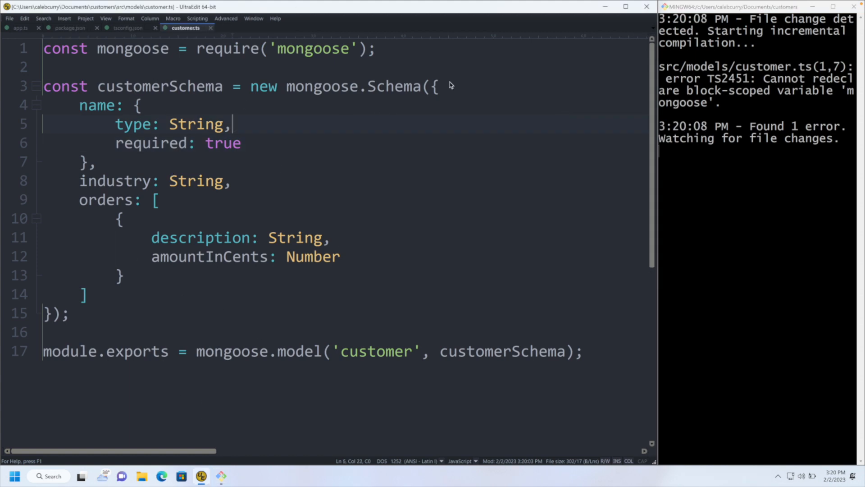
pyautogui.moveTo(460, 90)
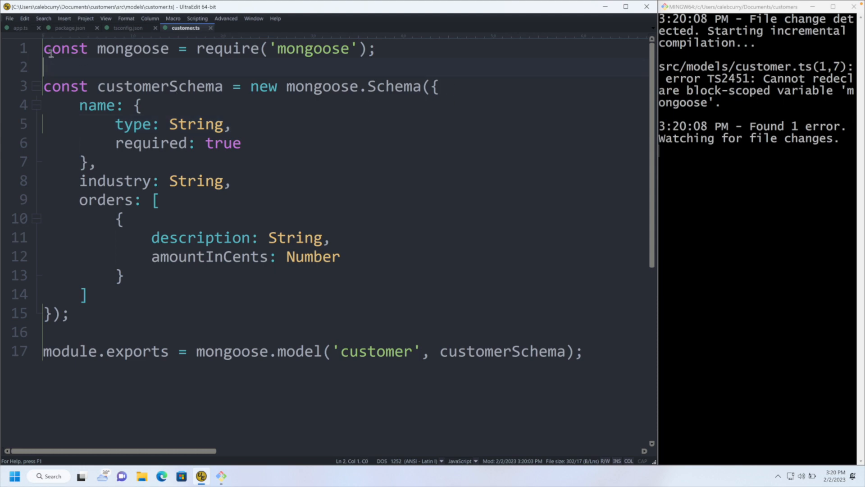
# Replace the mongoose require with import {Schema, model} from 'mongoose';
pyautogui.moveTo(43, 48); pyautogui.dragTo(374, 48)
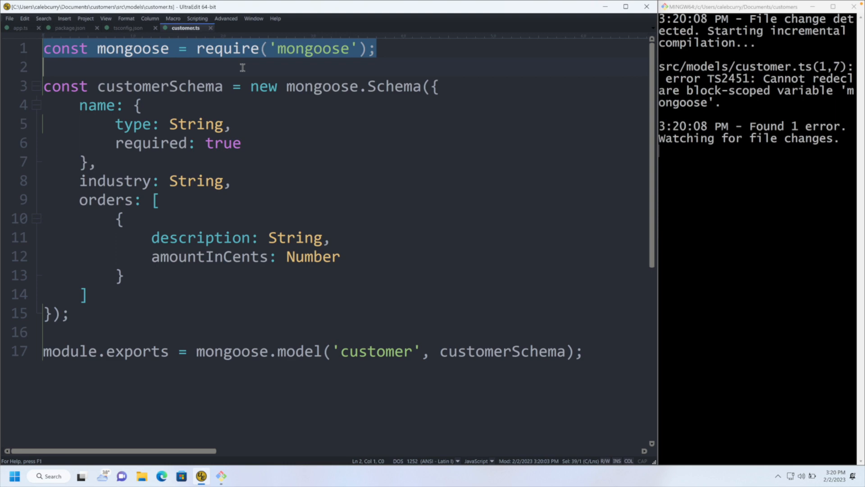
pyautogui.press('Delete')
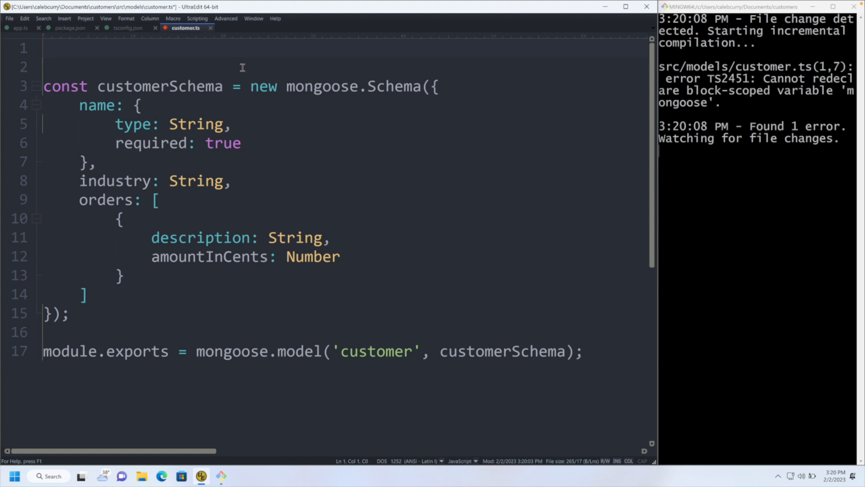
pyautogui.write('imor')
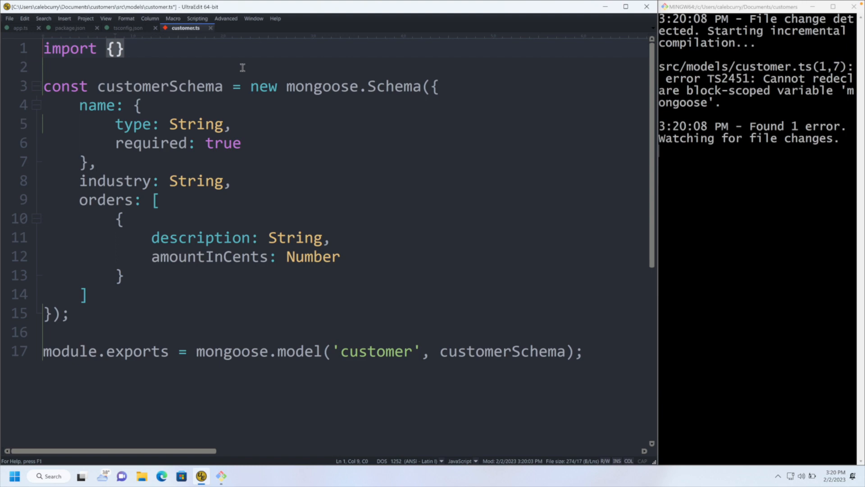
pyautogui.write("from 'm'")
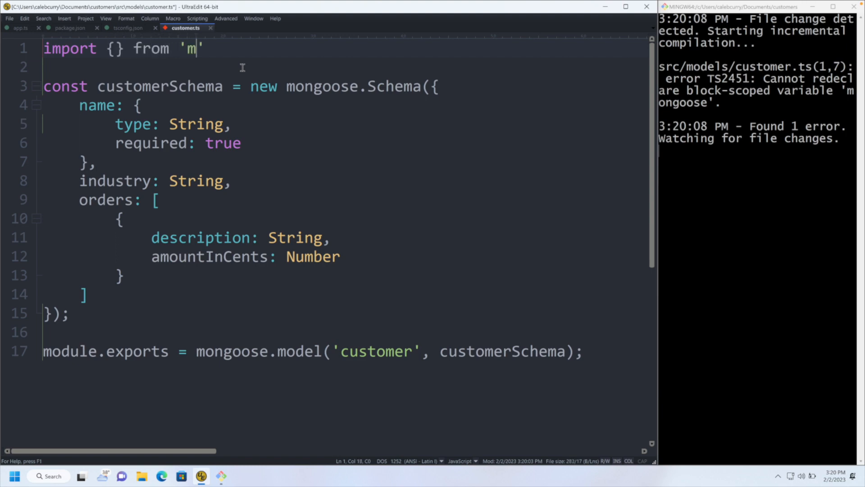
pyautogui.write("ongoose';")
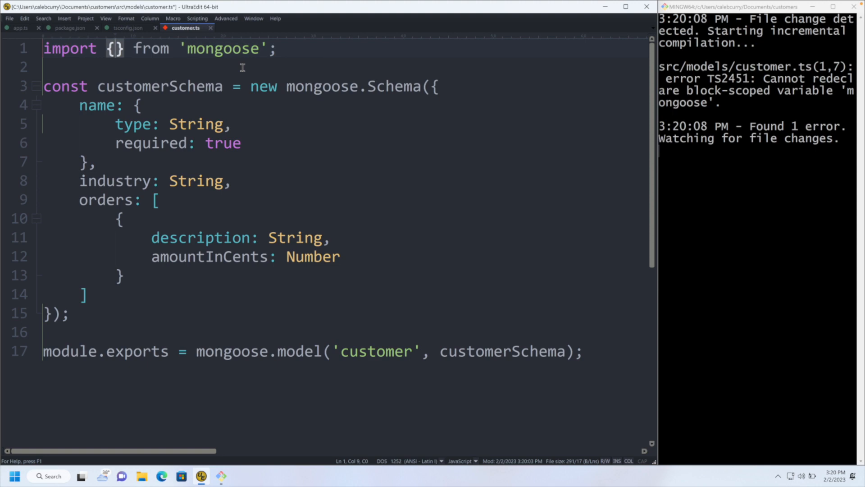
pyautogui.write('Schema,')
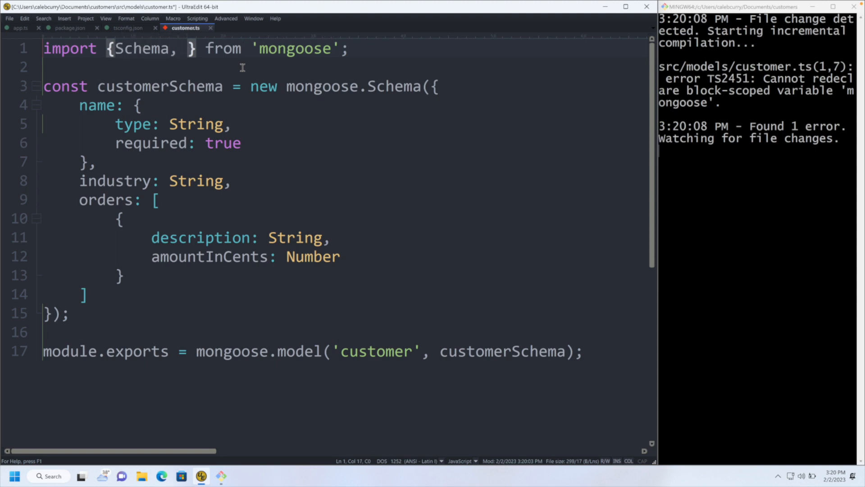
pyautogui.write('model')
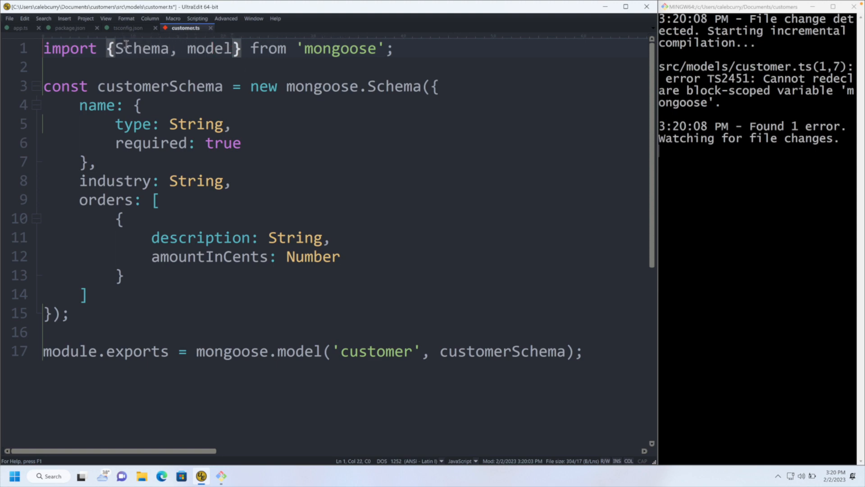
# Remove the mongoose. prefixes before Schema and model and save
pyautogui.doubleClick(137, 48)
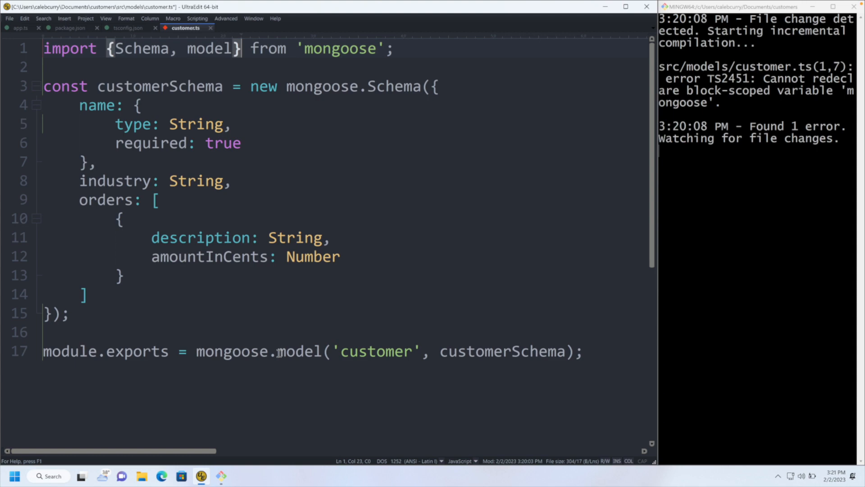
pyautogui.doubleClick(299, 351)
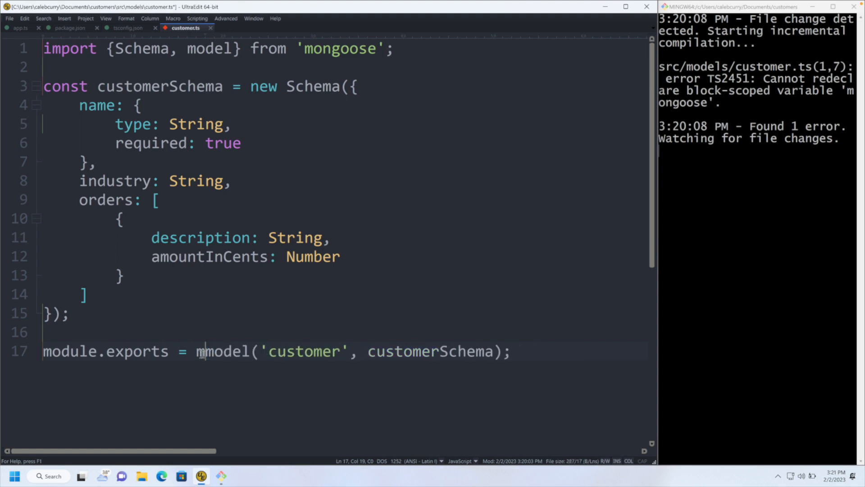
pyautogui.press('Backspace')
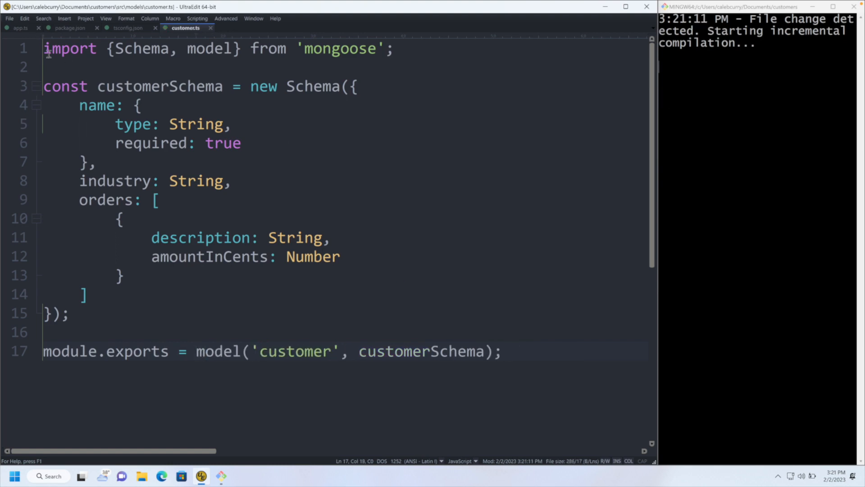
# Start rewriting module.exports, checking the Customer name used in app.ts
pyautogui.click(197, 351)
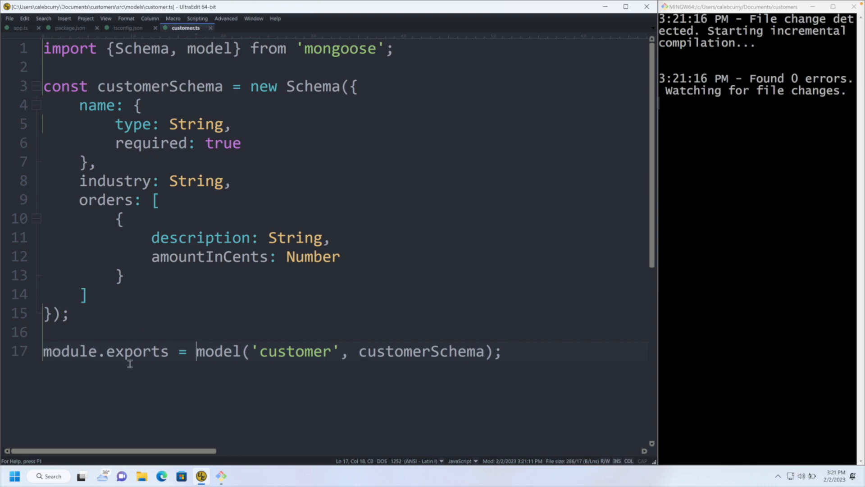
pyautogui.moveTo(239, 390)
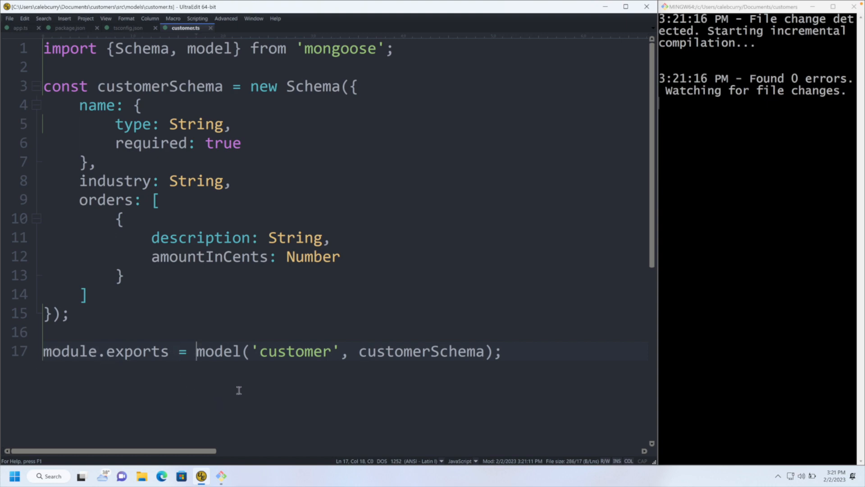
pyautogui.moveTo(239, 392)
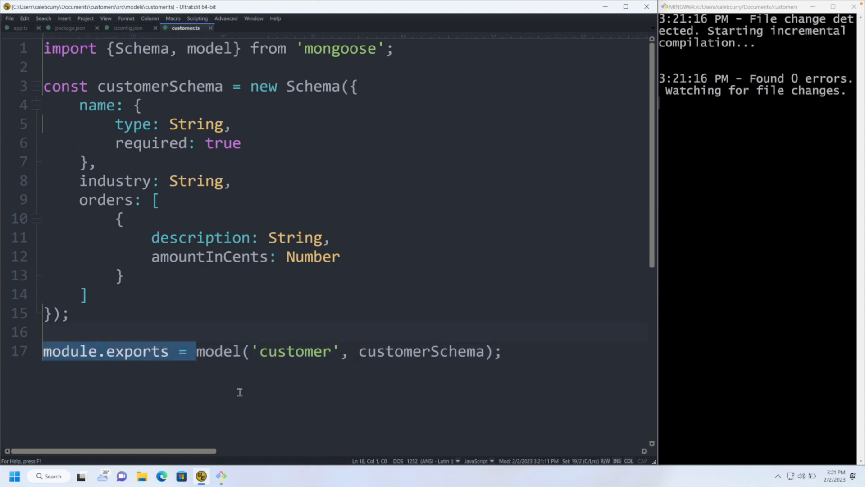
pyautogui.click(197, 351)
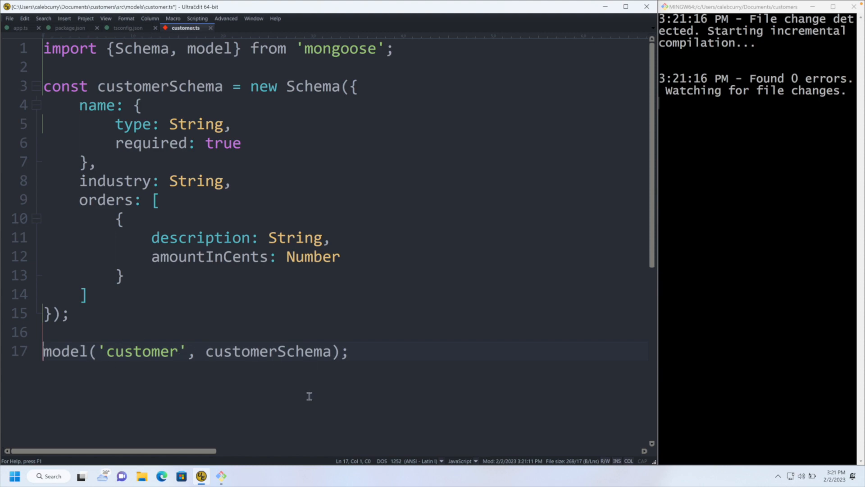
pyautogui.write('Customer =')
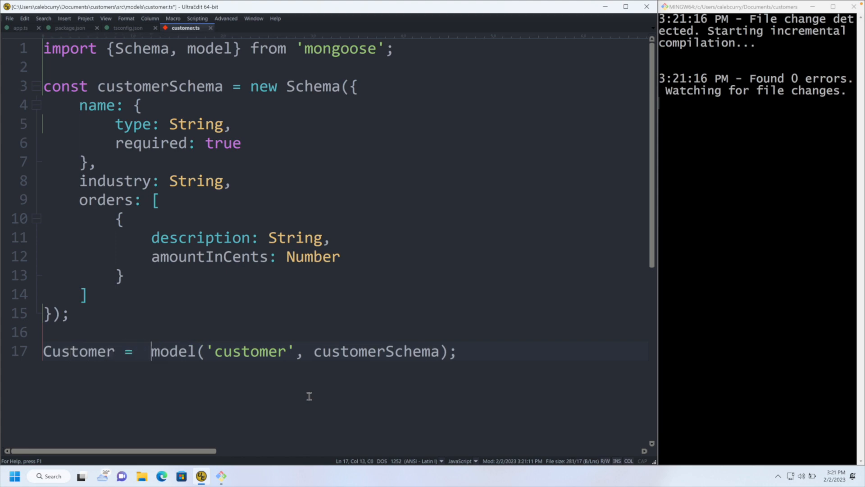
pyautogui.press('Backspace')
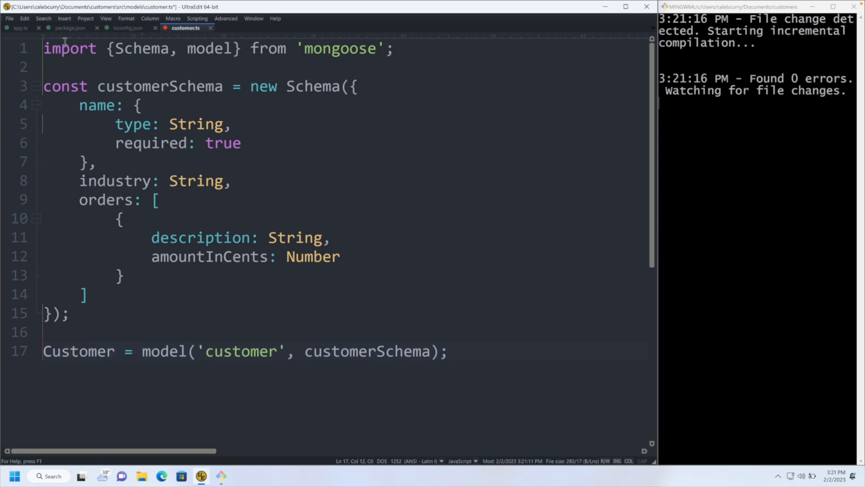
pyautogui.click(19, 28)
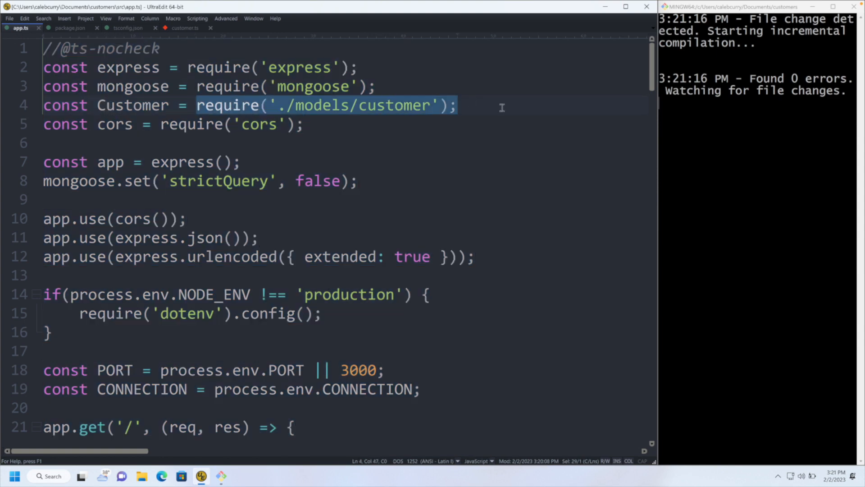
pyautogui.doubleClick(132, 105)
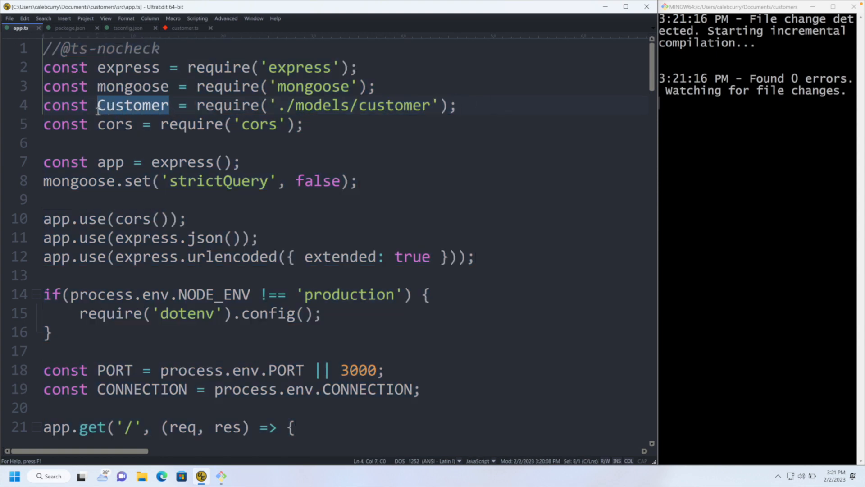
pyautogui.click(184, 27)
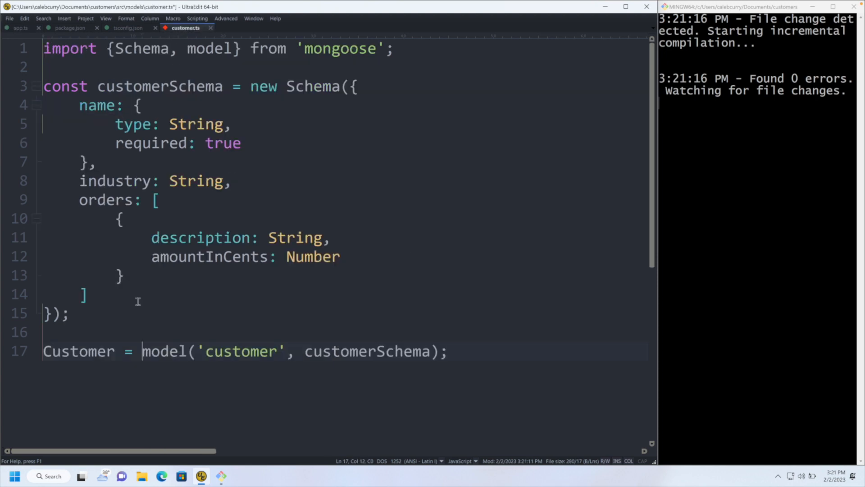
# Make the line read export const Customer = model('customer', customerSchema) and save
pyautogui.write('c')
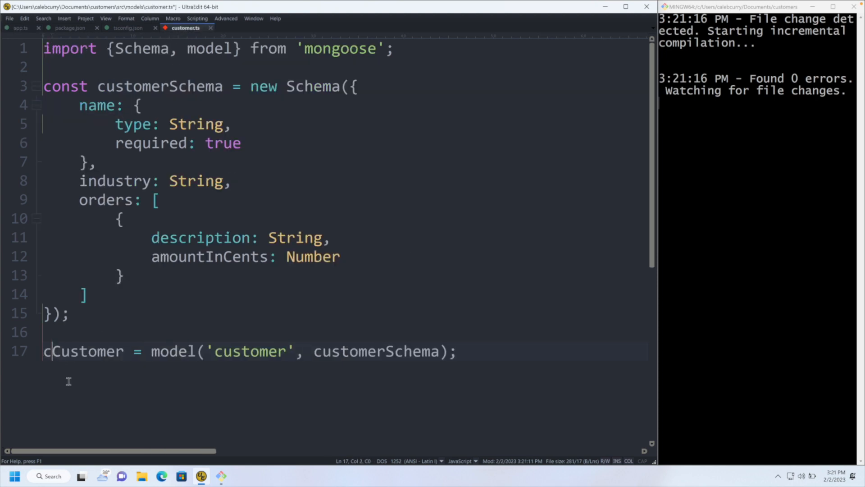
pyautogui.write('onst')
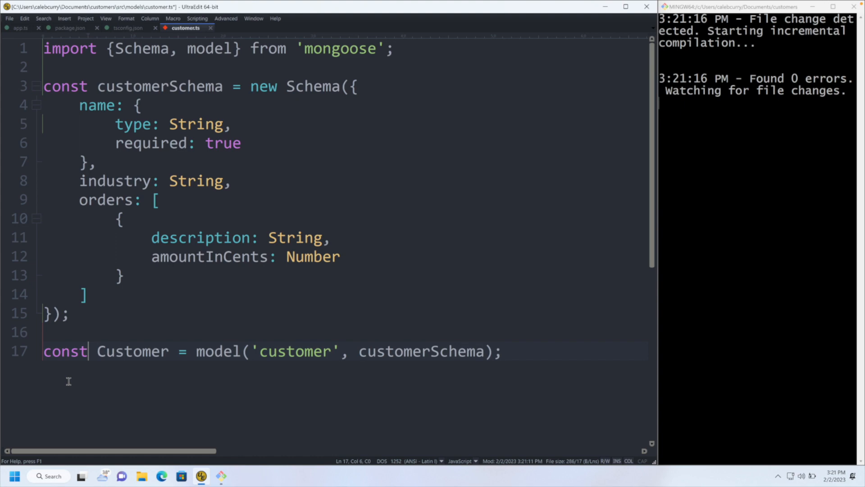
pyautogui.write('export')
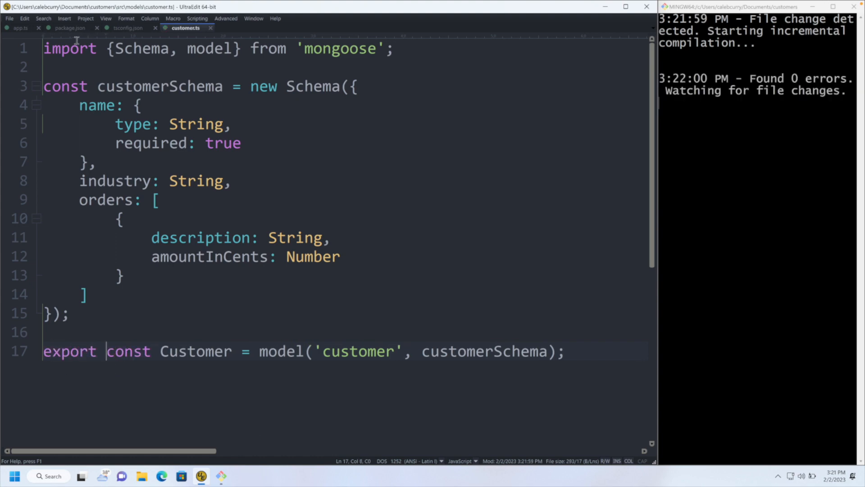
pyautogui.moveTo(159, 323)
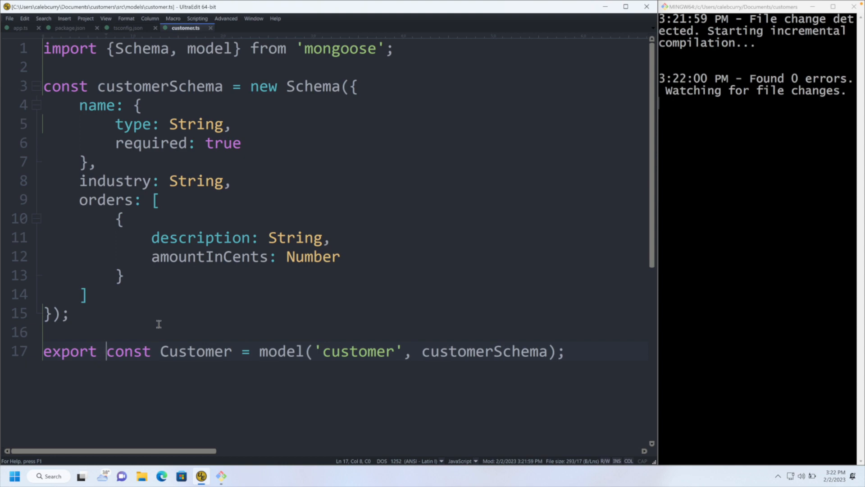
pyautogui.doubleClick(191, 350)
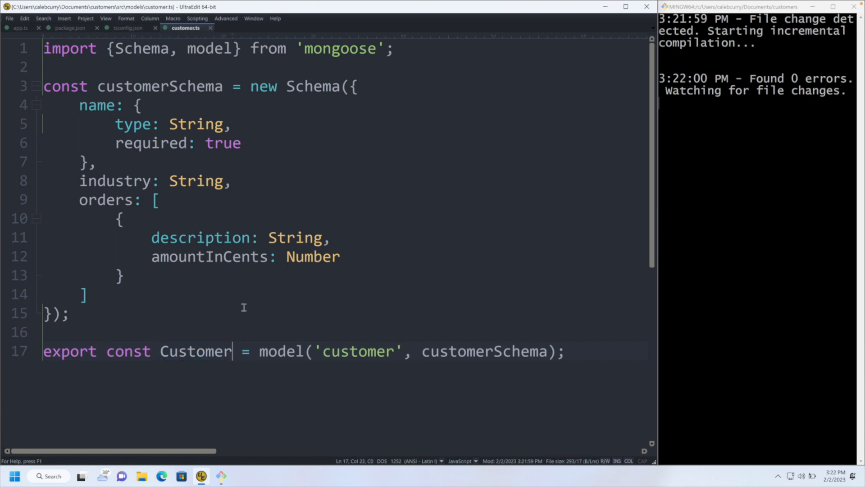
# In app.ts drop ts-nocheck and use import {Customer} from './models/customer'; instead of require
pyautogui.click(19, 29)
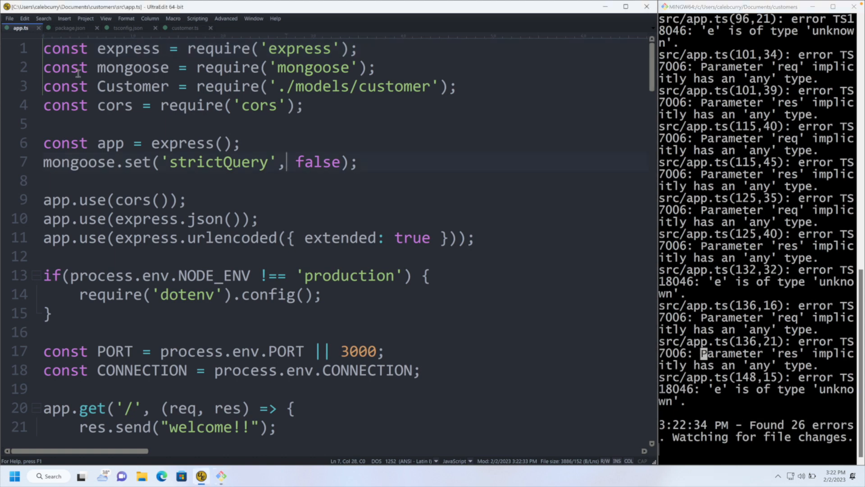
pyautogui.moveTo(39, 91)
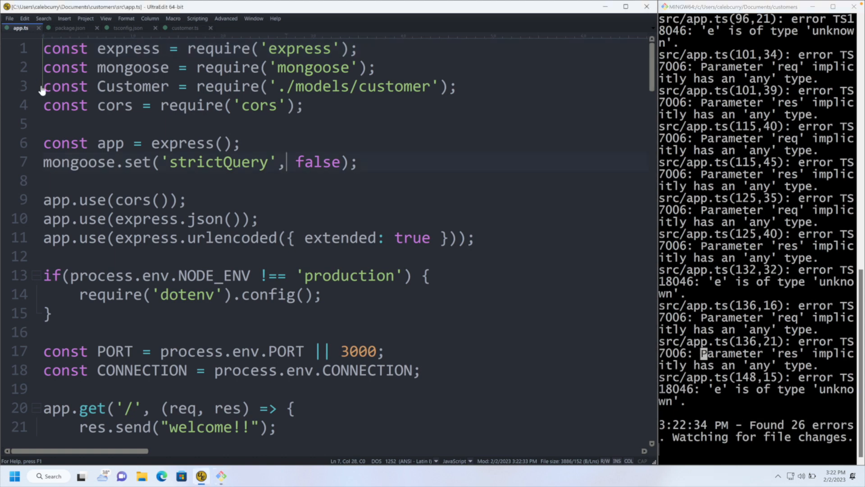
pyautogui.click(473, 86)
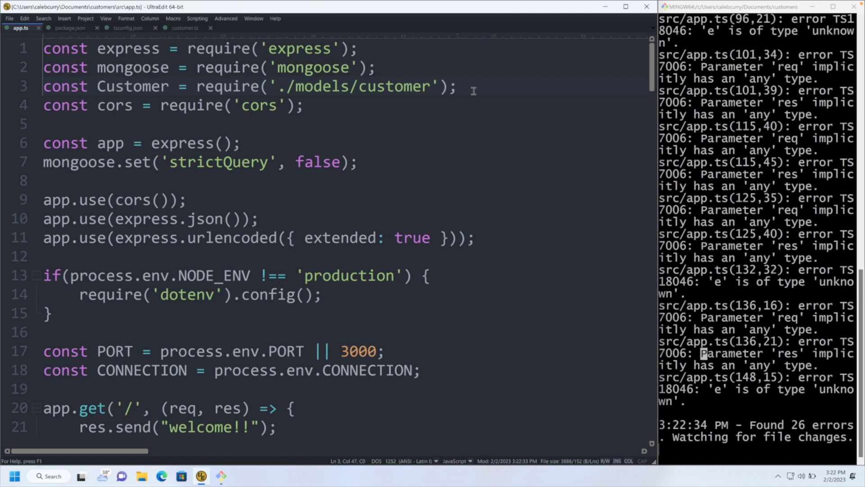
pyautogui.press('Enter')
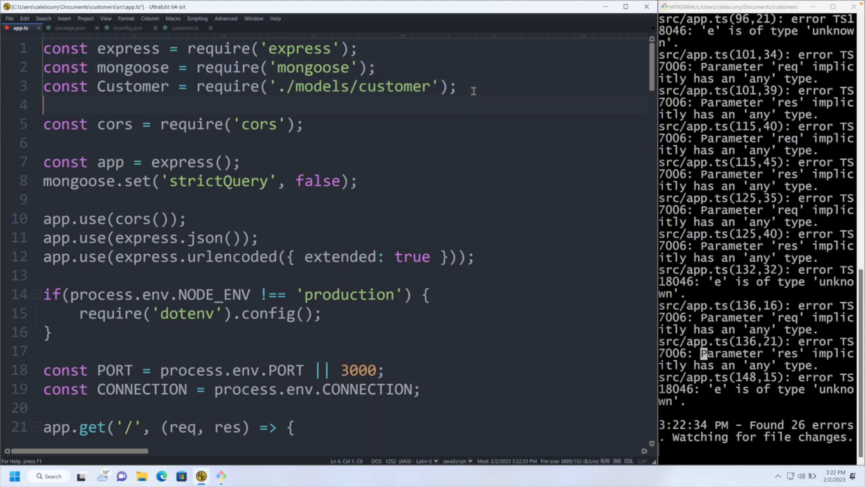
pyautogui.write('import {}')
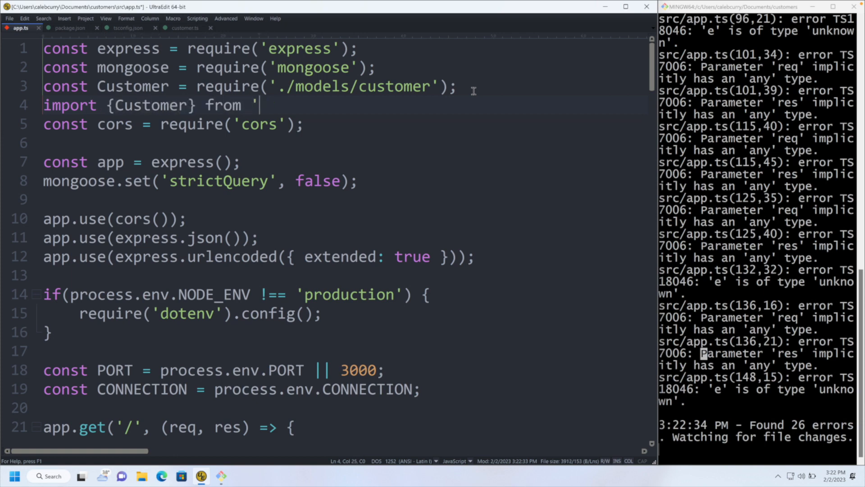
pyautogui.write("./models/';")
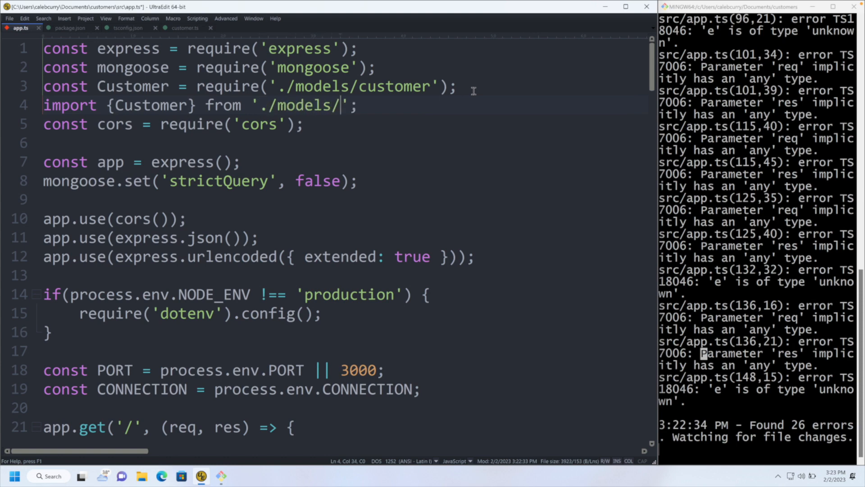
pyautogui.write('customer')
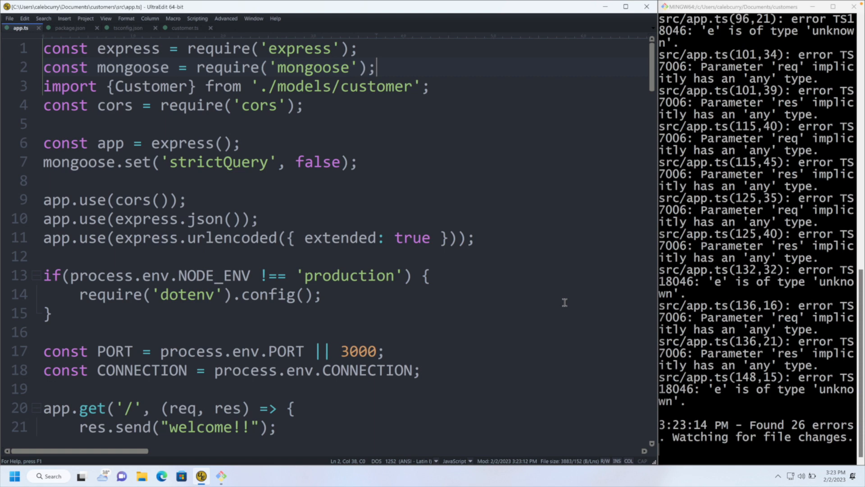
pyautogui.moveTo(394, 191)
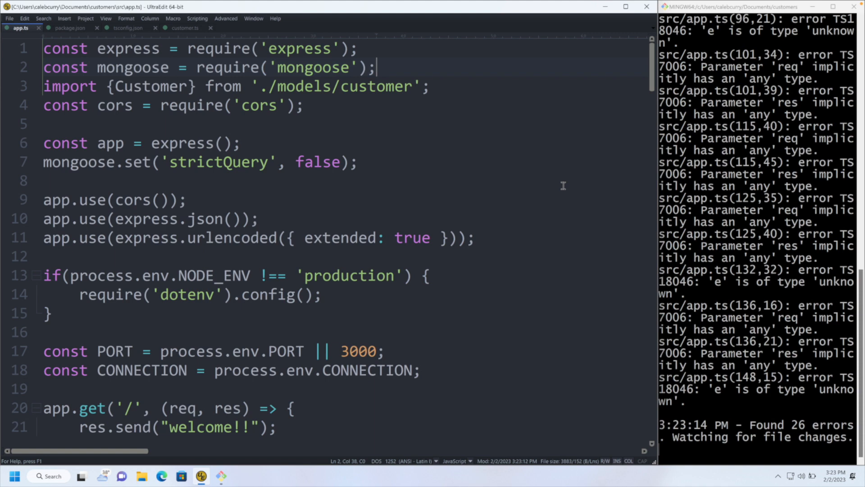
pyautogui.moveTo(474, 177)
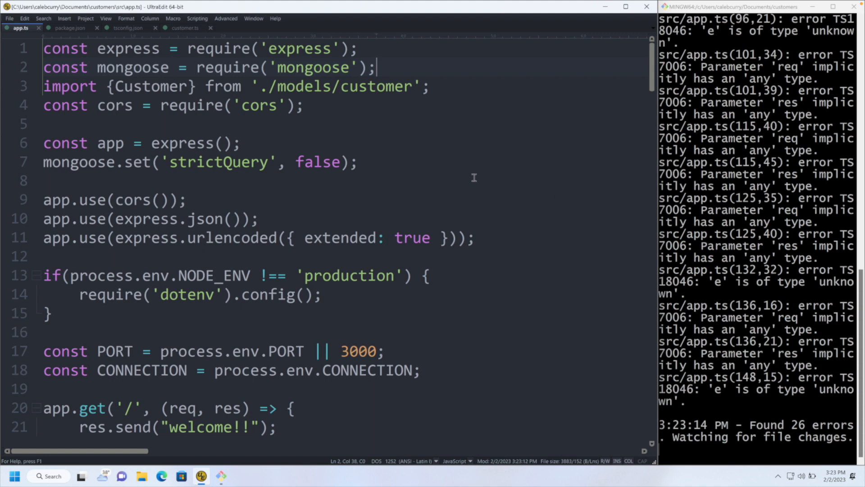
pyautogui.moveTo(477, 308)
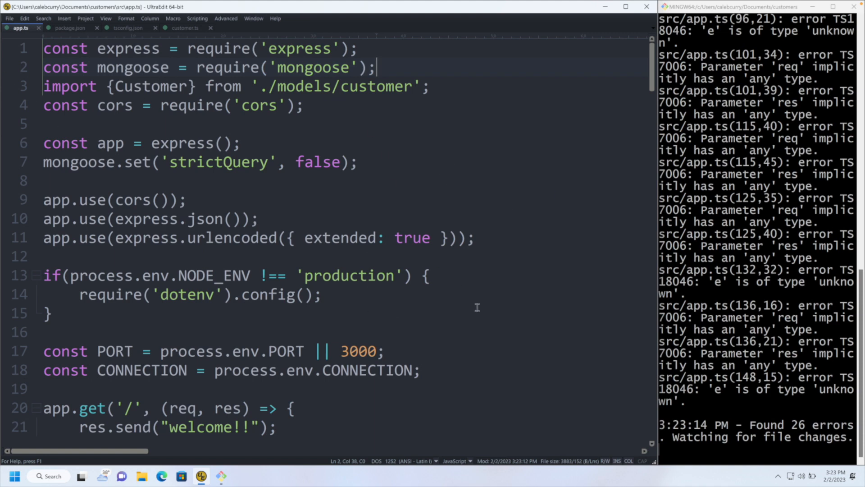
pyautogui.moveTo(776, 212)
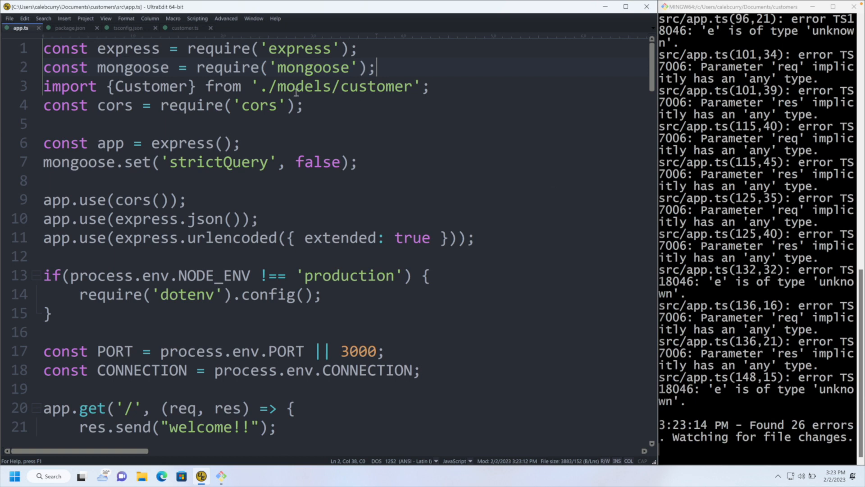
pyautogui.moveTo(127, 27)
pyautogui.write('useUnkownIn')
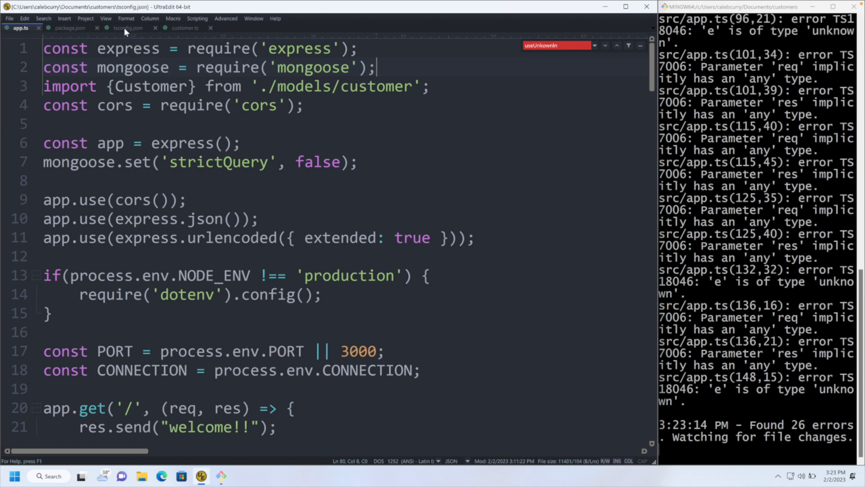
# Set "noImplicitAny": false in tsconfig.json
pyautogui.click(128, 27)
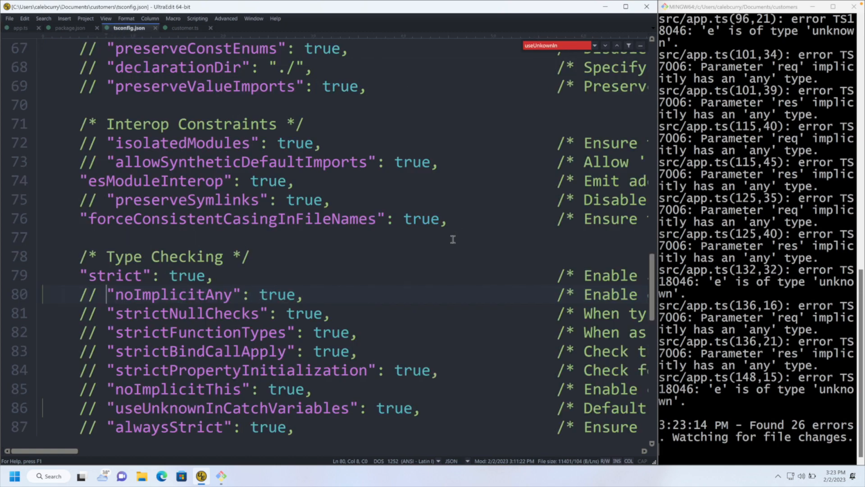
pyautogui.click(290, 295)
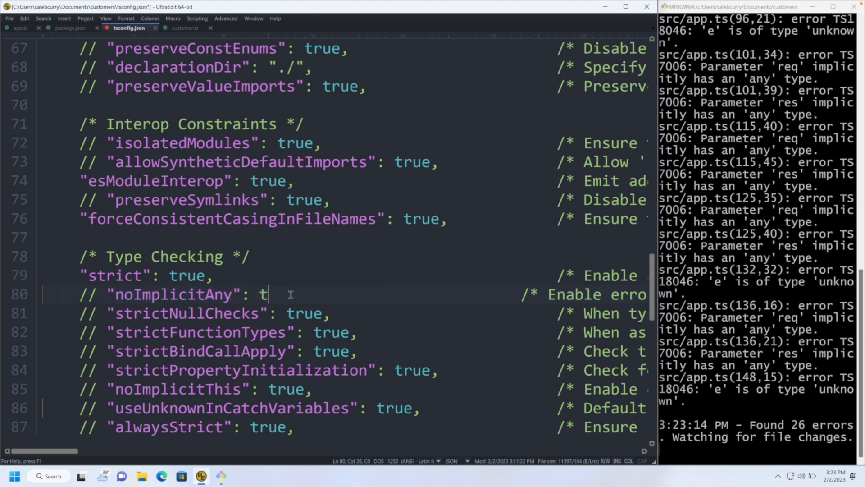
pyautogui.write('alse,')
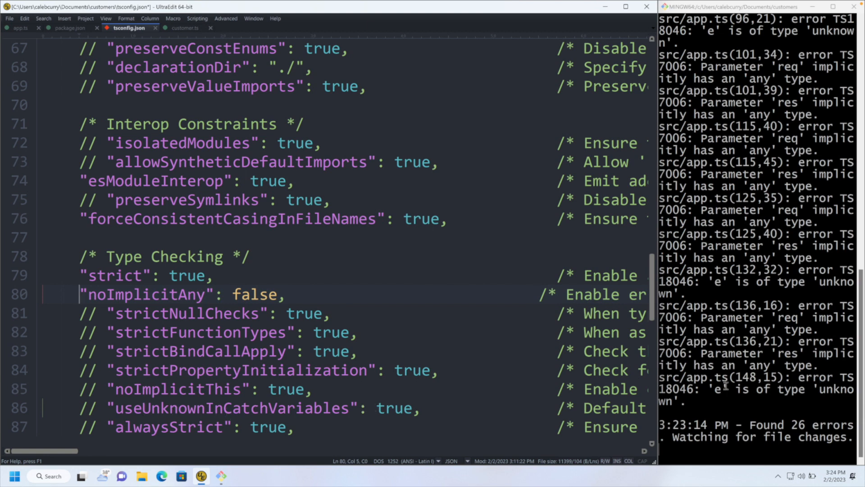
pyautogui.moveTo(803, 398)
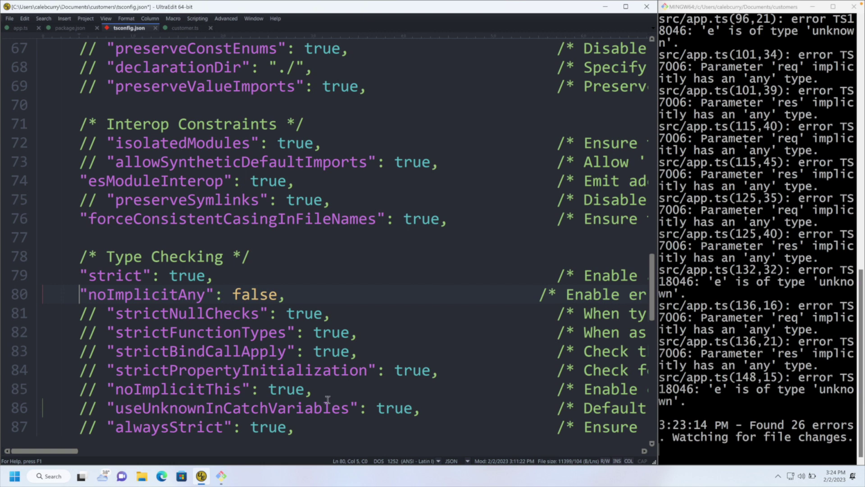
# Uncomment useUnknownInCatchVariables, set it to false, save and return to app.ts
pyautogui.write('fal')
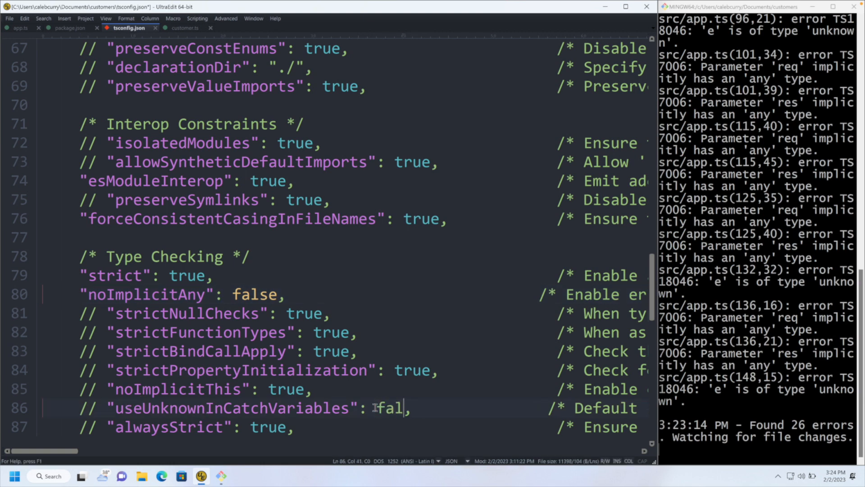
pyautogui.write('se')
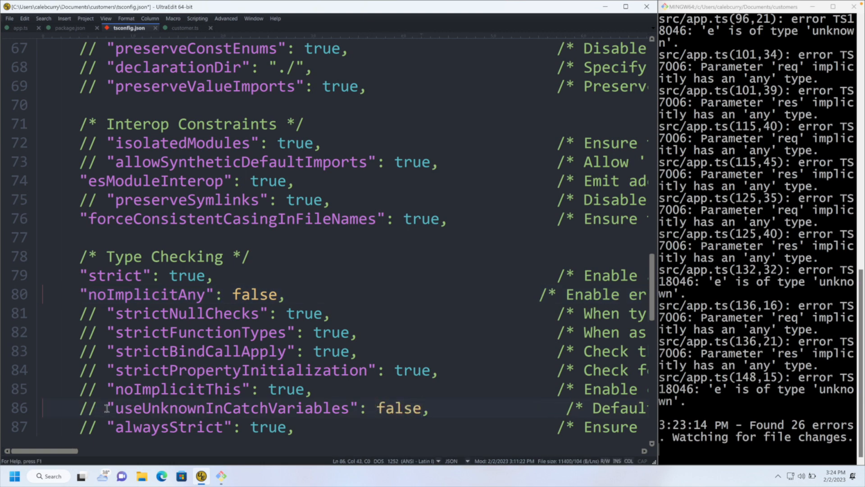
pyautogui.click(106, 408)
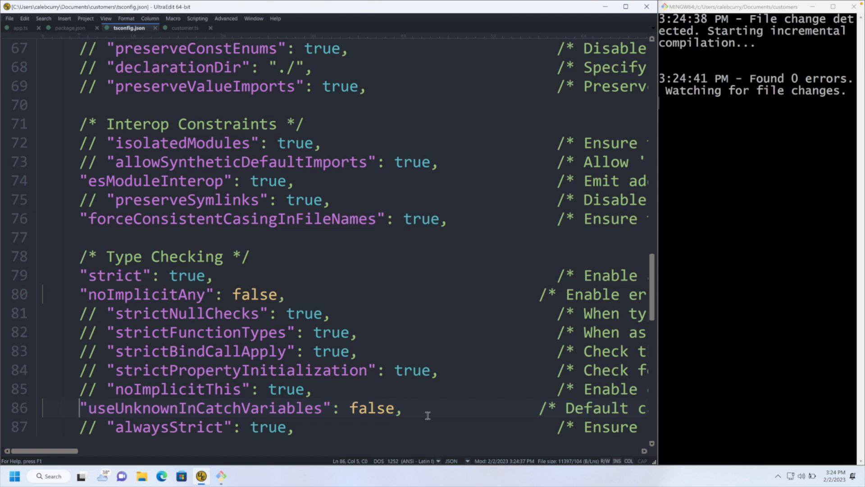
pyautogui.moveTo(431, 414)
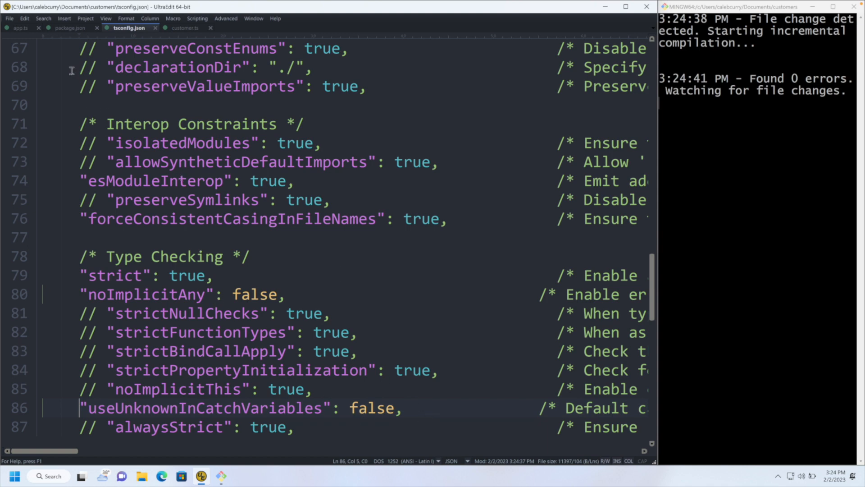
pyautogui.click(18, 28)
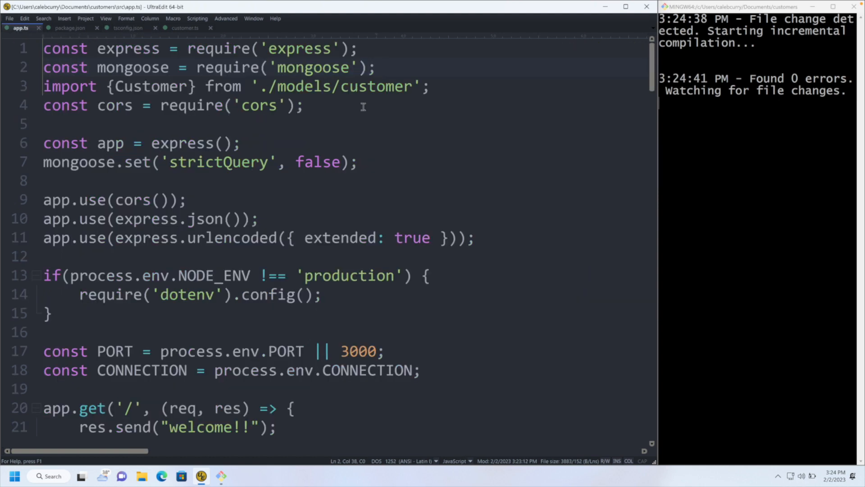
pyautogui.moveTo(809, 83)
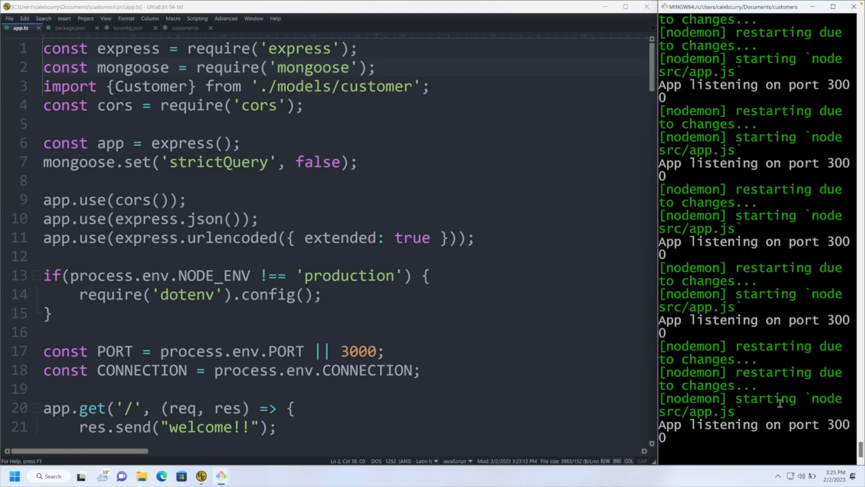
pyautogui.moveTo(763, 402)
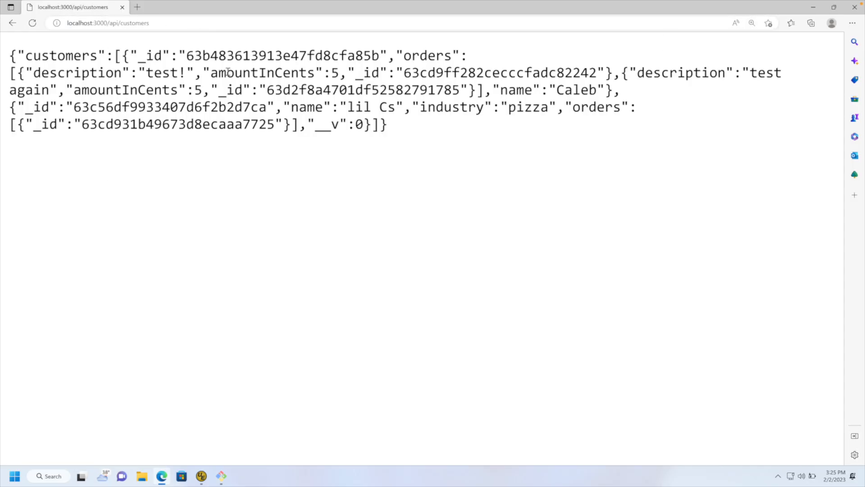
pyautogui.moveTo(425, 168)
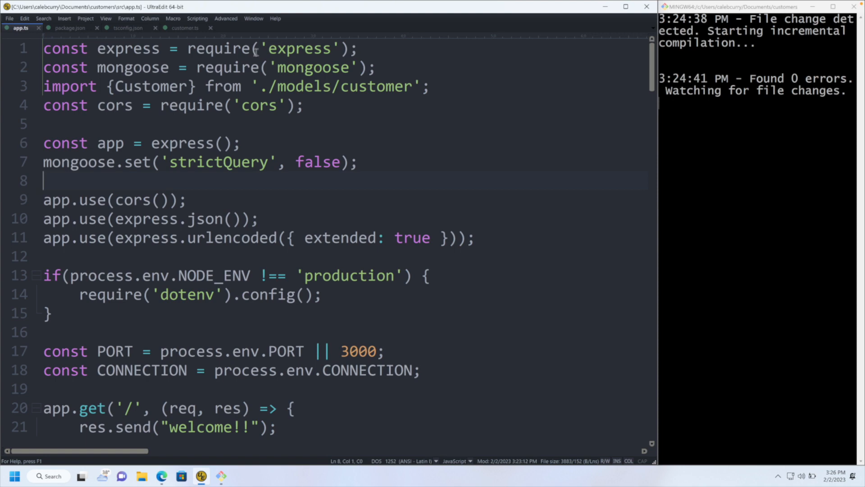
pyautogui.moveTo(411, 147)
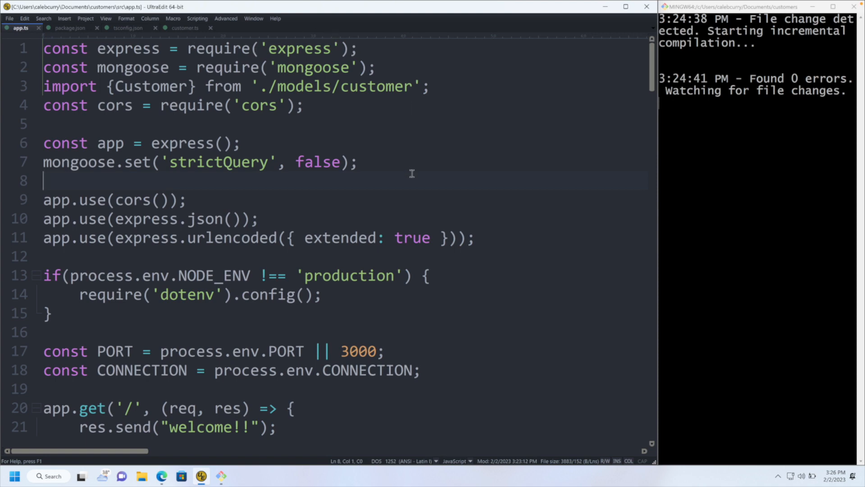
pyautogui.moveTo(626, 107)
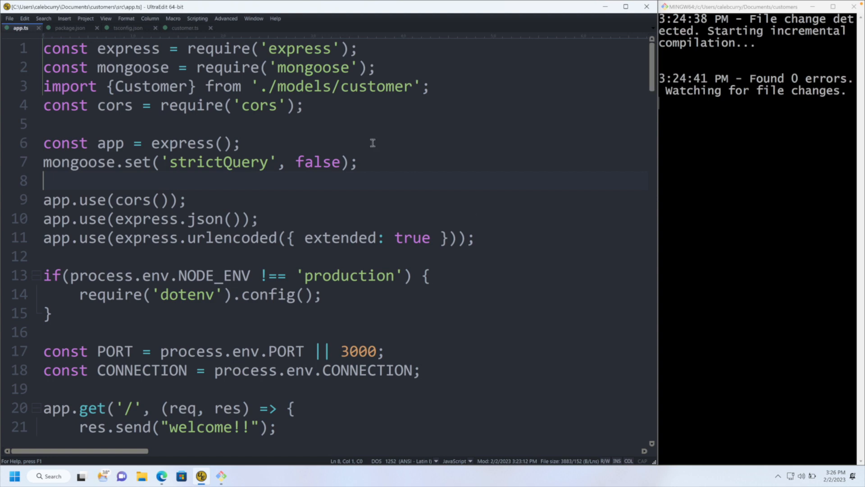
pyautogui.moveTo(128, 93)
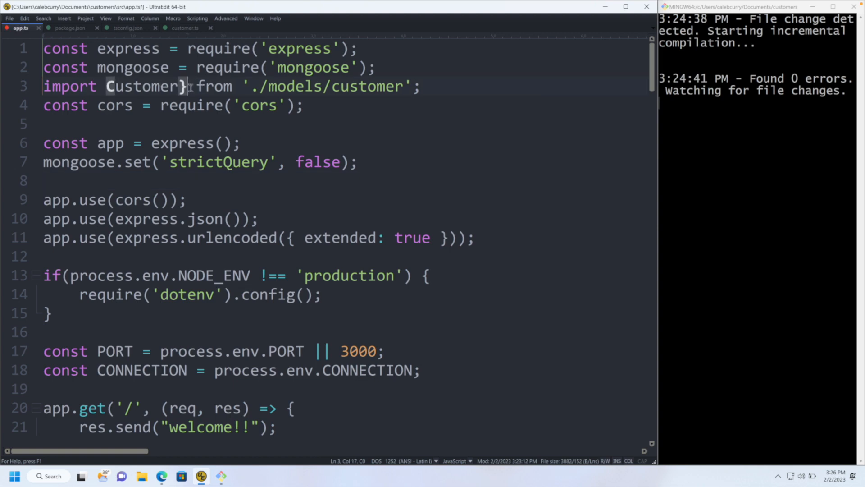
# Remove the braces so app.ts imports Customer as a default import
pyautogui.press('Backspace')
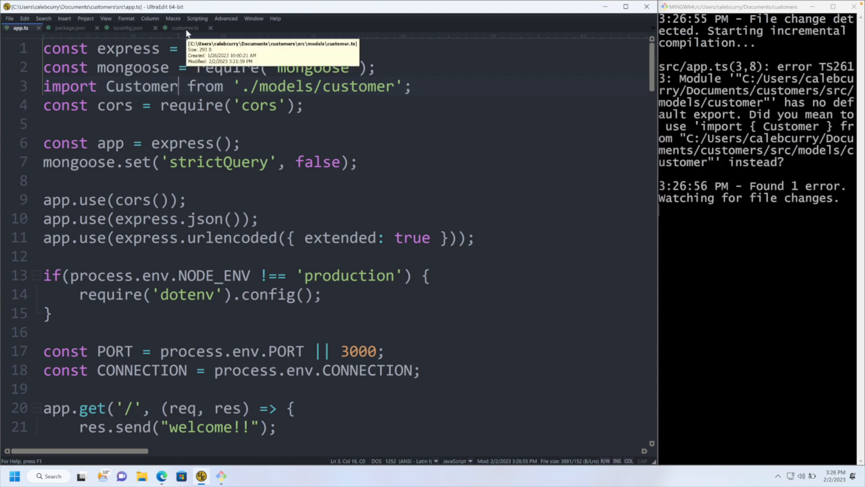
# Change customer.ts to export default model('customer', customerSchema) and save
pyautogui.click(182, 27)
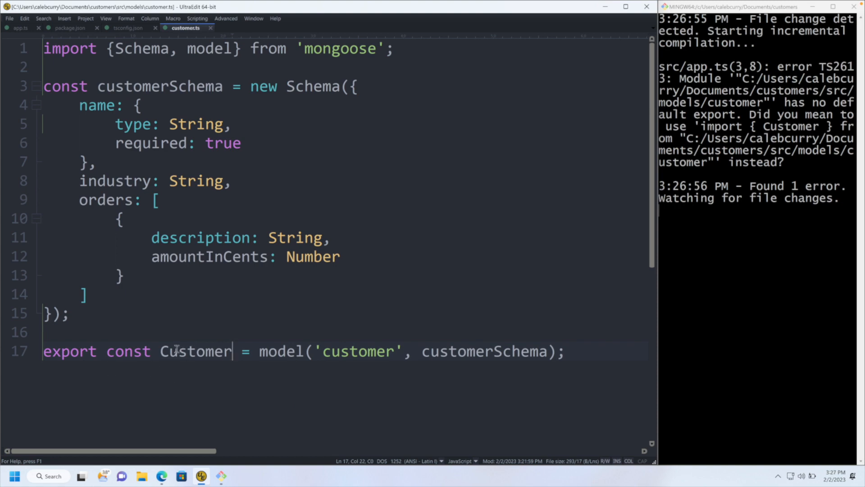
pyautogui.click(102, 351)
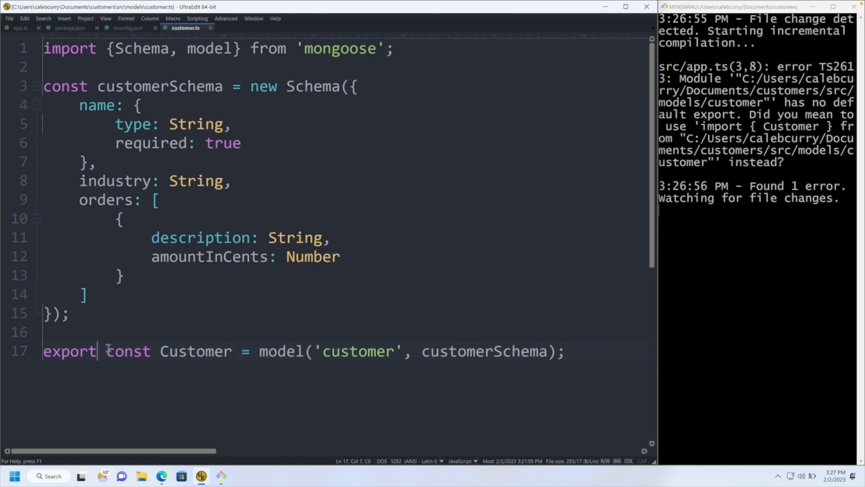
pyautogui.write('default')
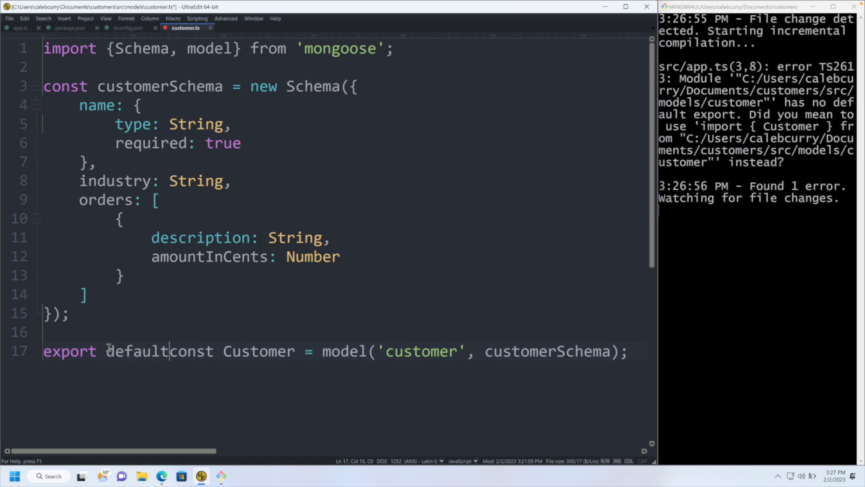
pyautogui.write('" "')
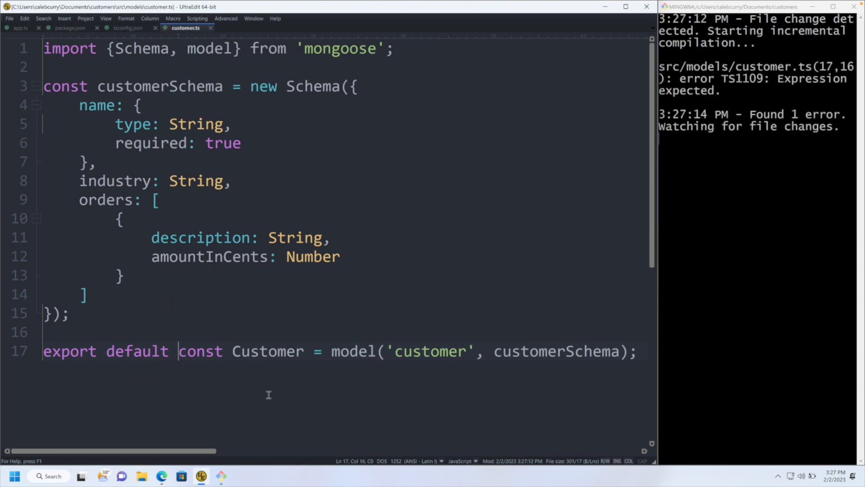
pyautogui.moveTo(180, 350); pyautogui.dragTo(275, 350)
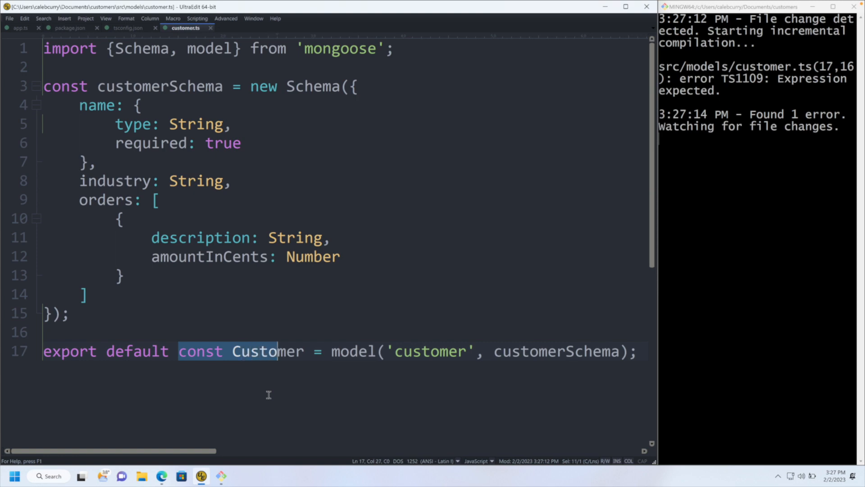
pyautogui.press('Delete')
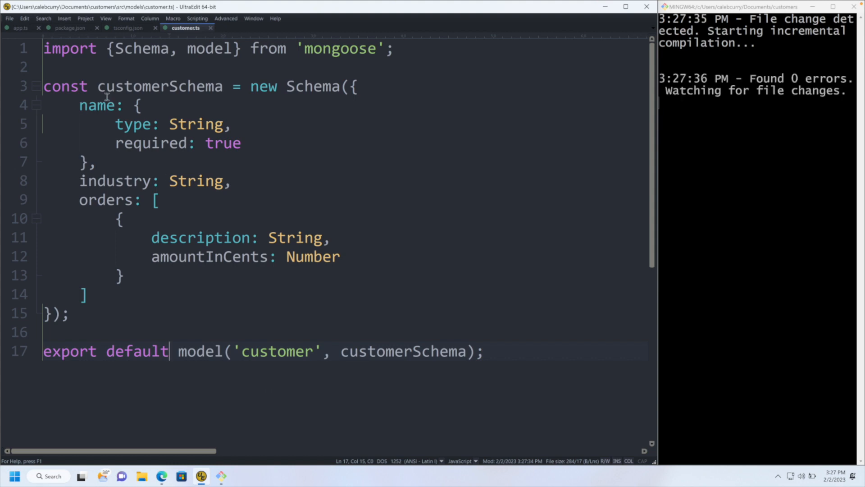
# Declare const Customer = model('customer', customerSchema); and end with export default Customer;
pyautogui.click(18, 28)
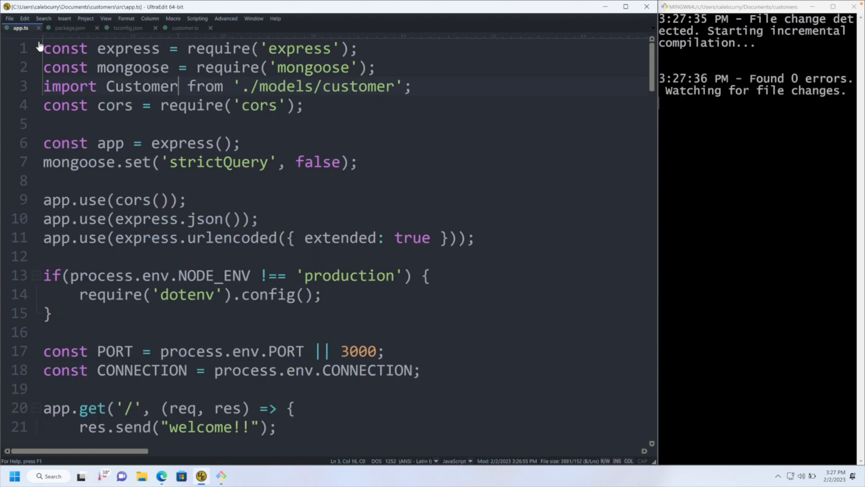
pyautogui.doubleClick(140, 87)
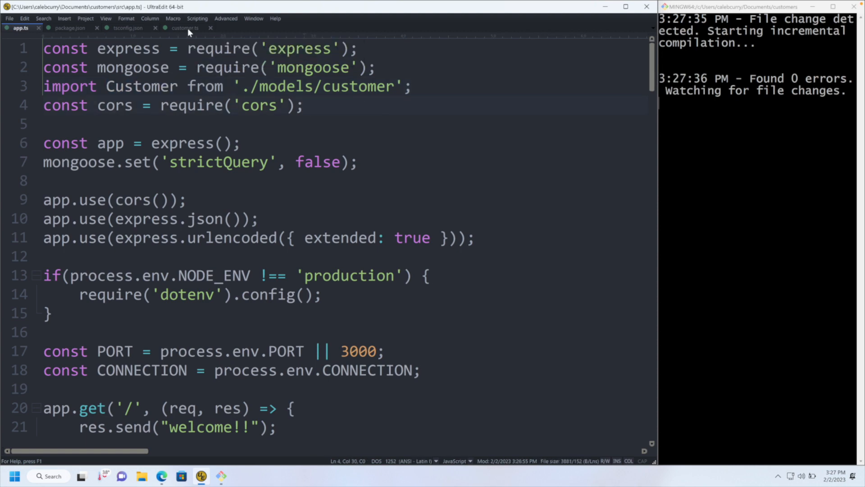
pyautogui.click(185, 27)
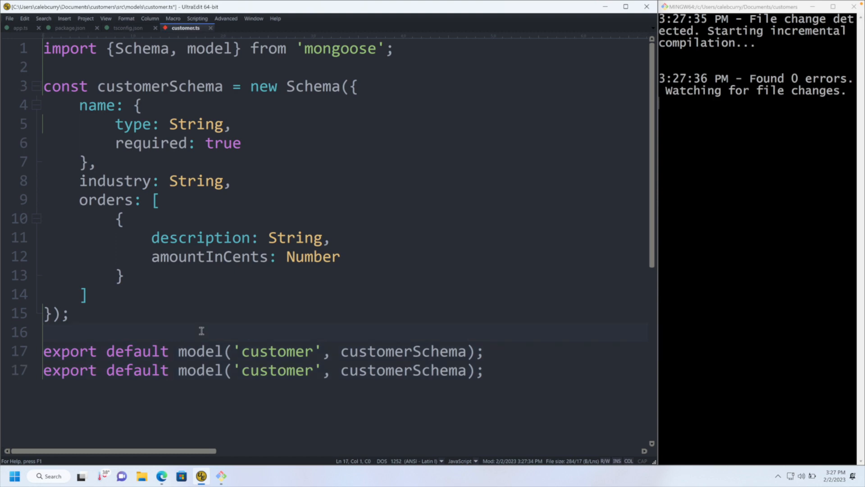
pyautogui.write('const Custome')
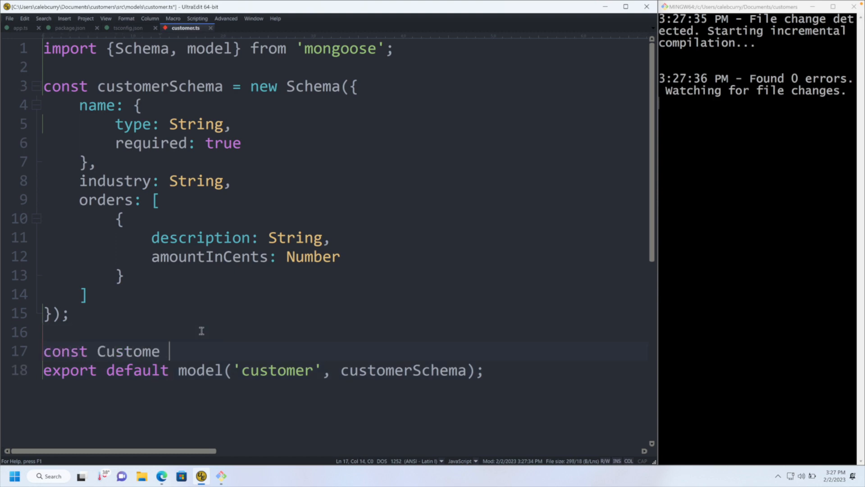
pyautogui.write('r = model()')
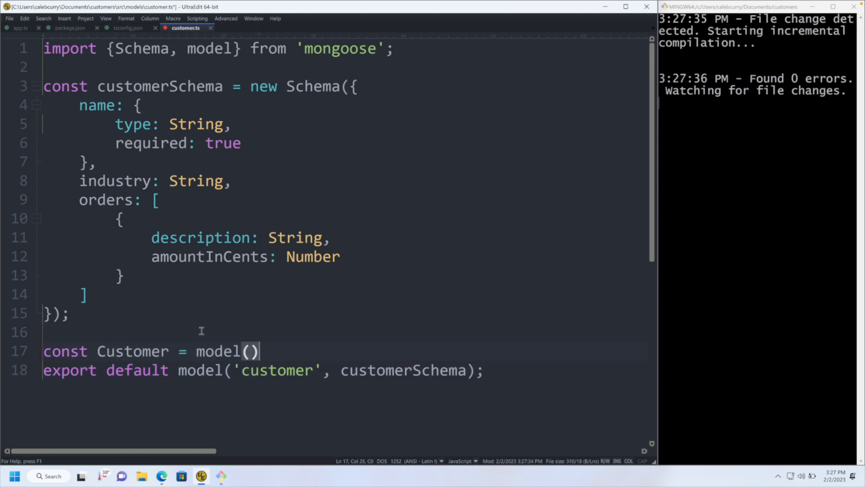
pyautogui.write("'customer', customerSchema")
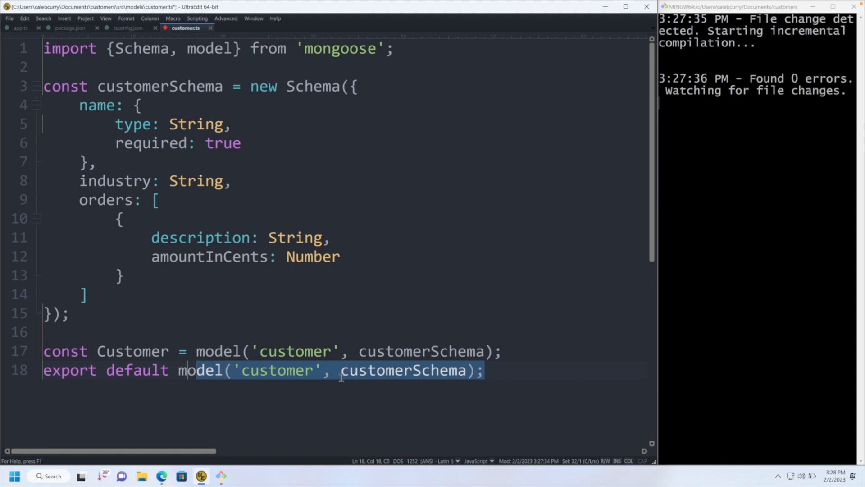
pyautogui.write('Customer;')
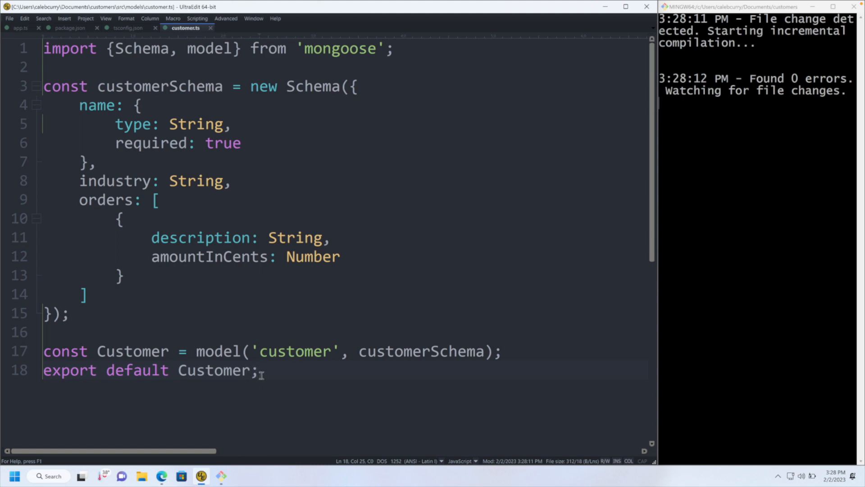
# Retype the default import as import Customer from './models/customer' and save
pyautogui.click(19, 27)
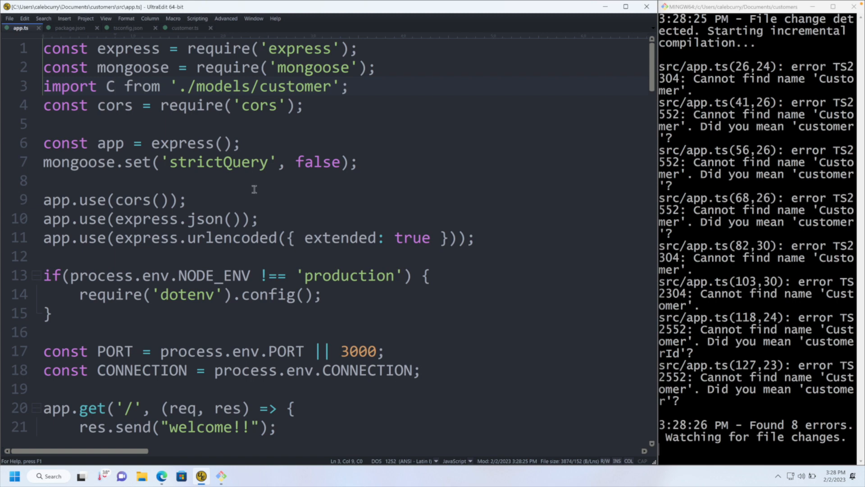
pyautogui.write('u')
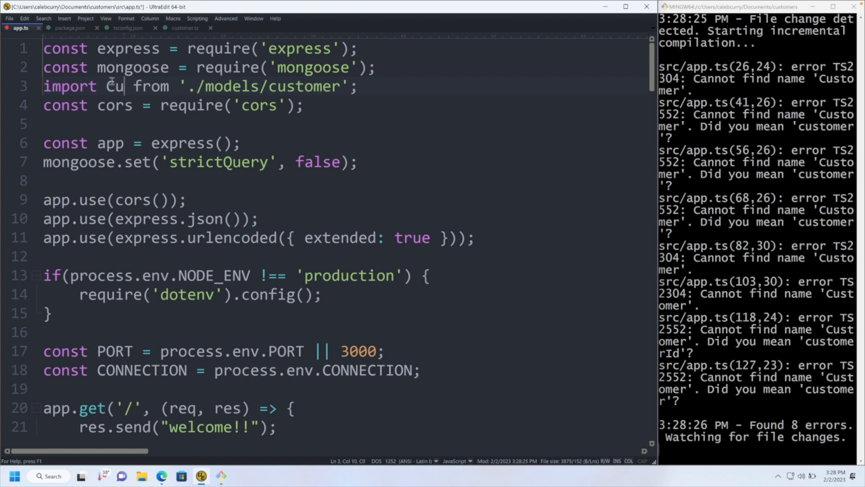
pyautogui.write('stomer')
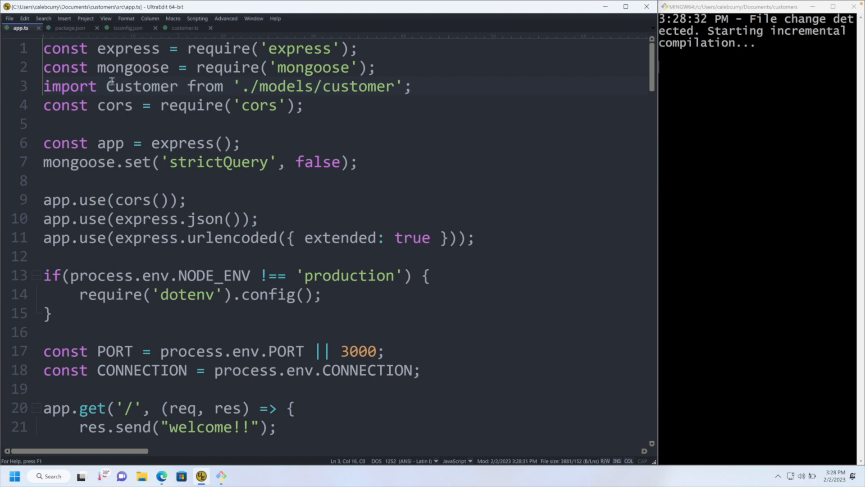